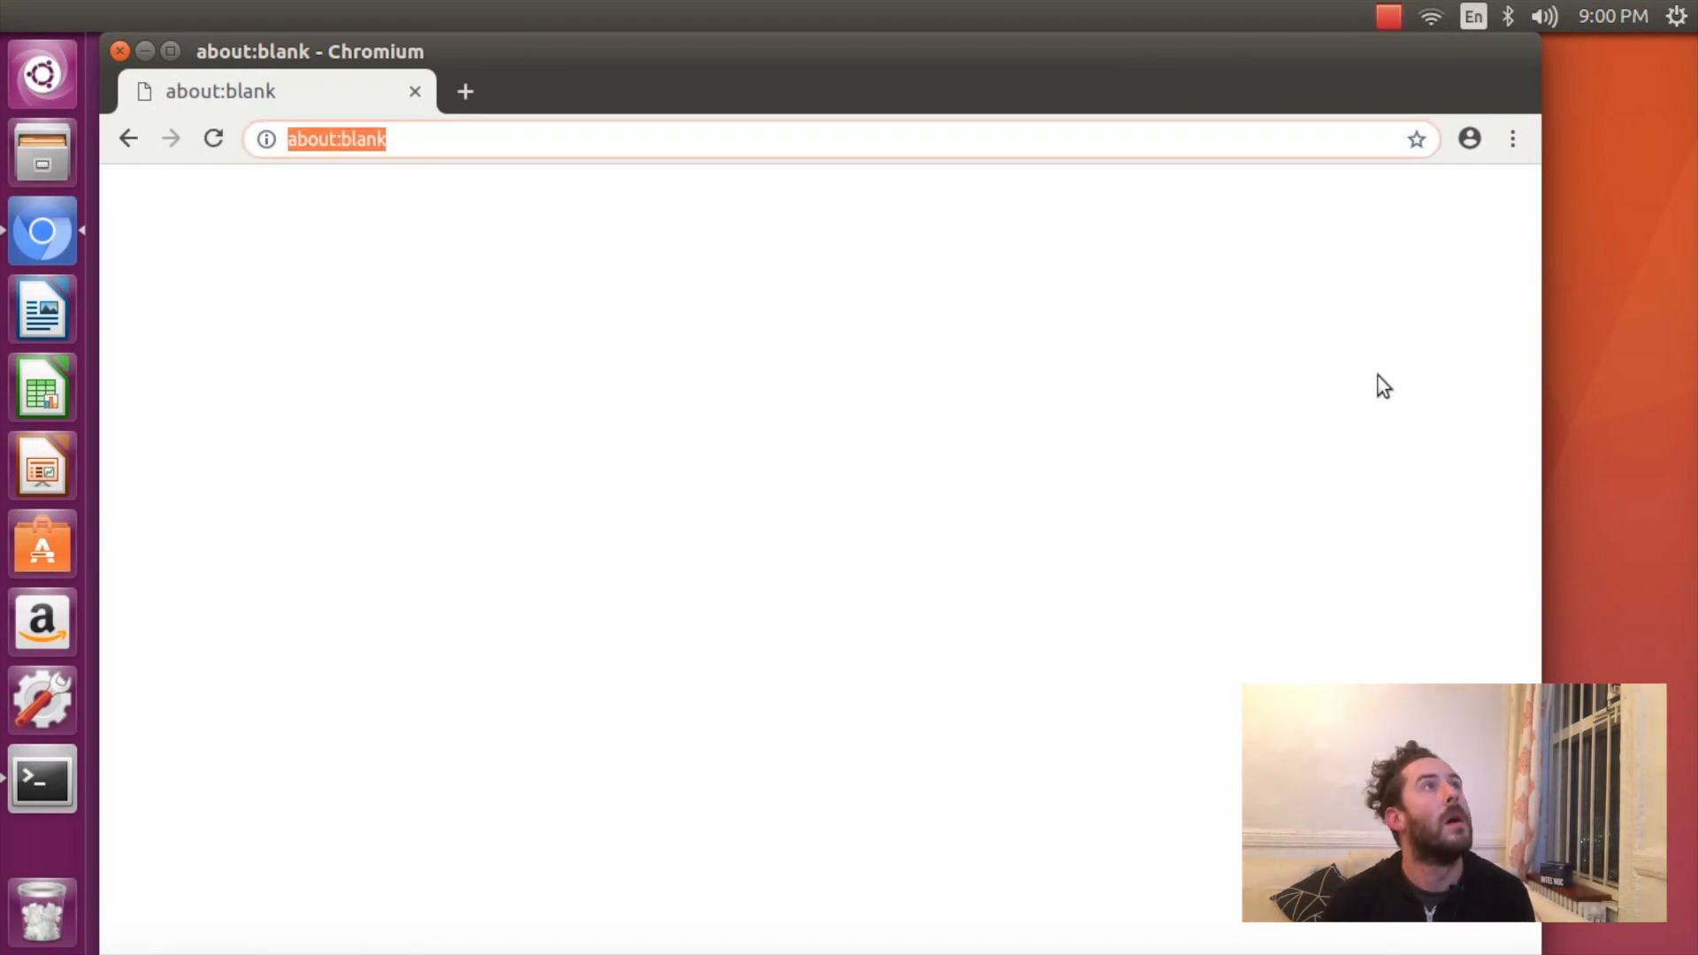
# Go to 192.168.1.1 and sign in to the router as admin.
pyautogui.write('192.168.1.1')
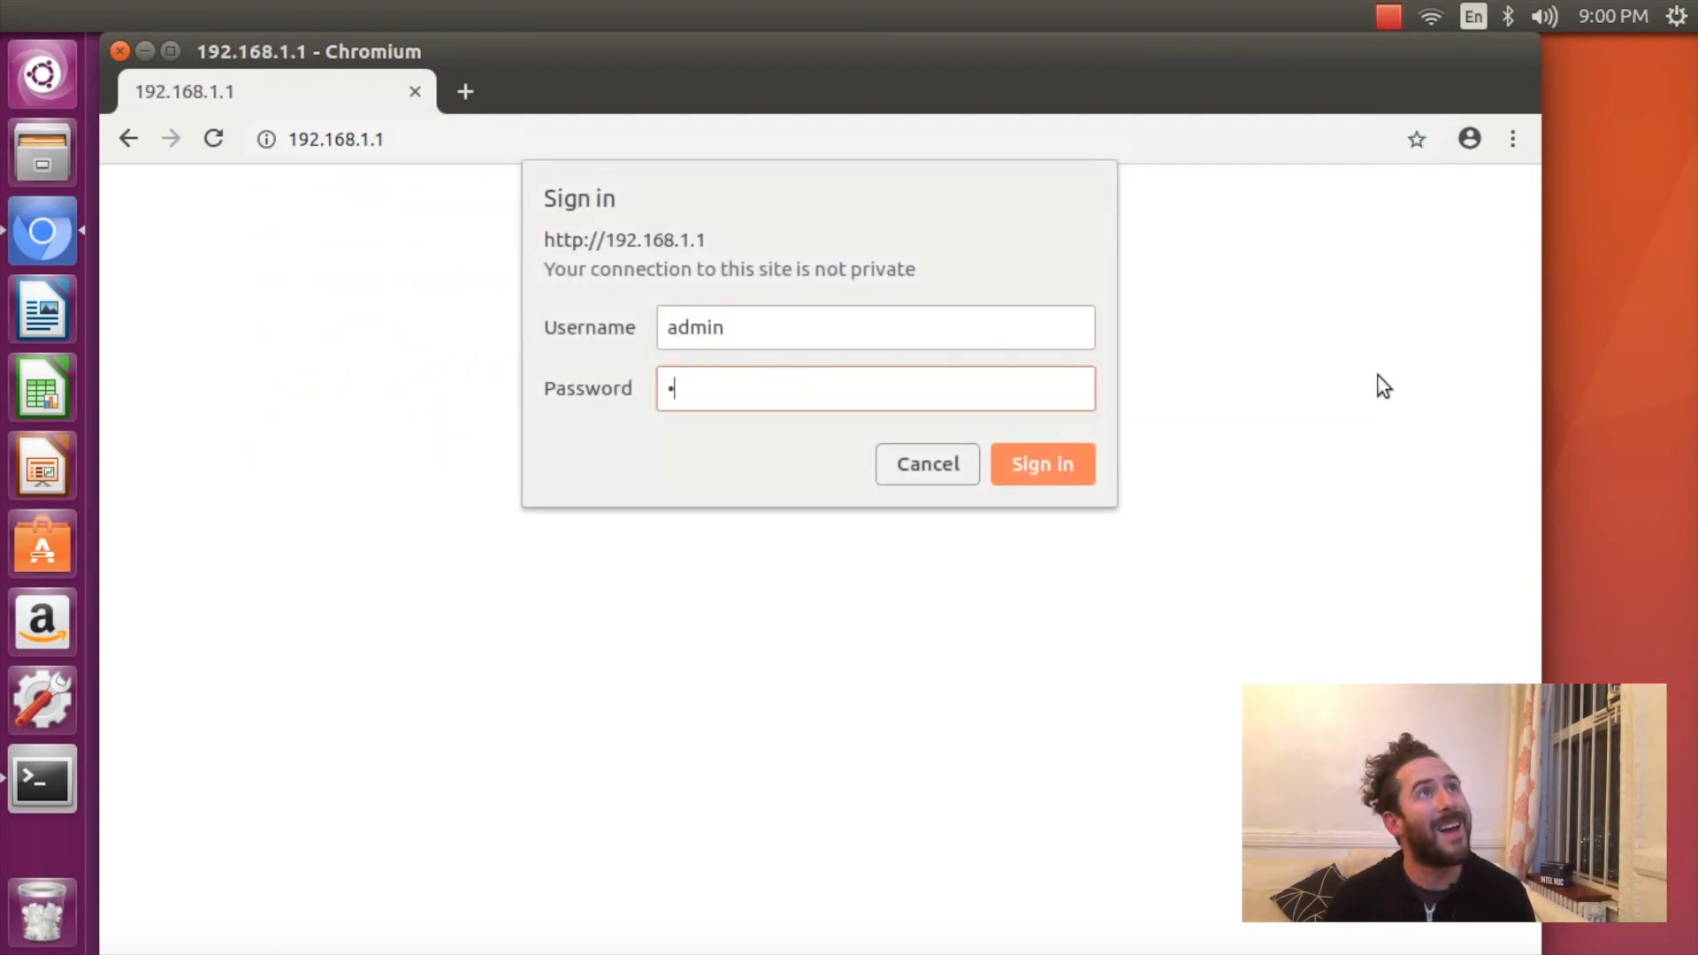
pyautogui.click(1041, 464)
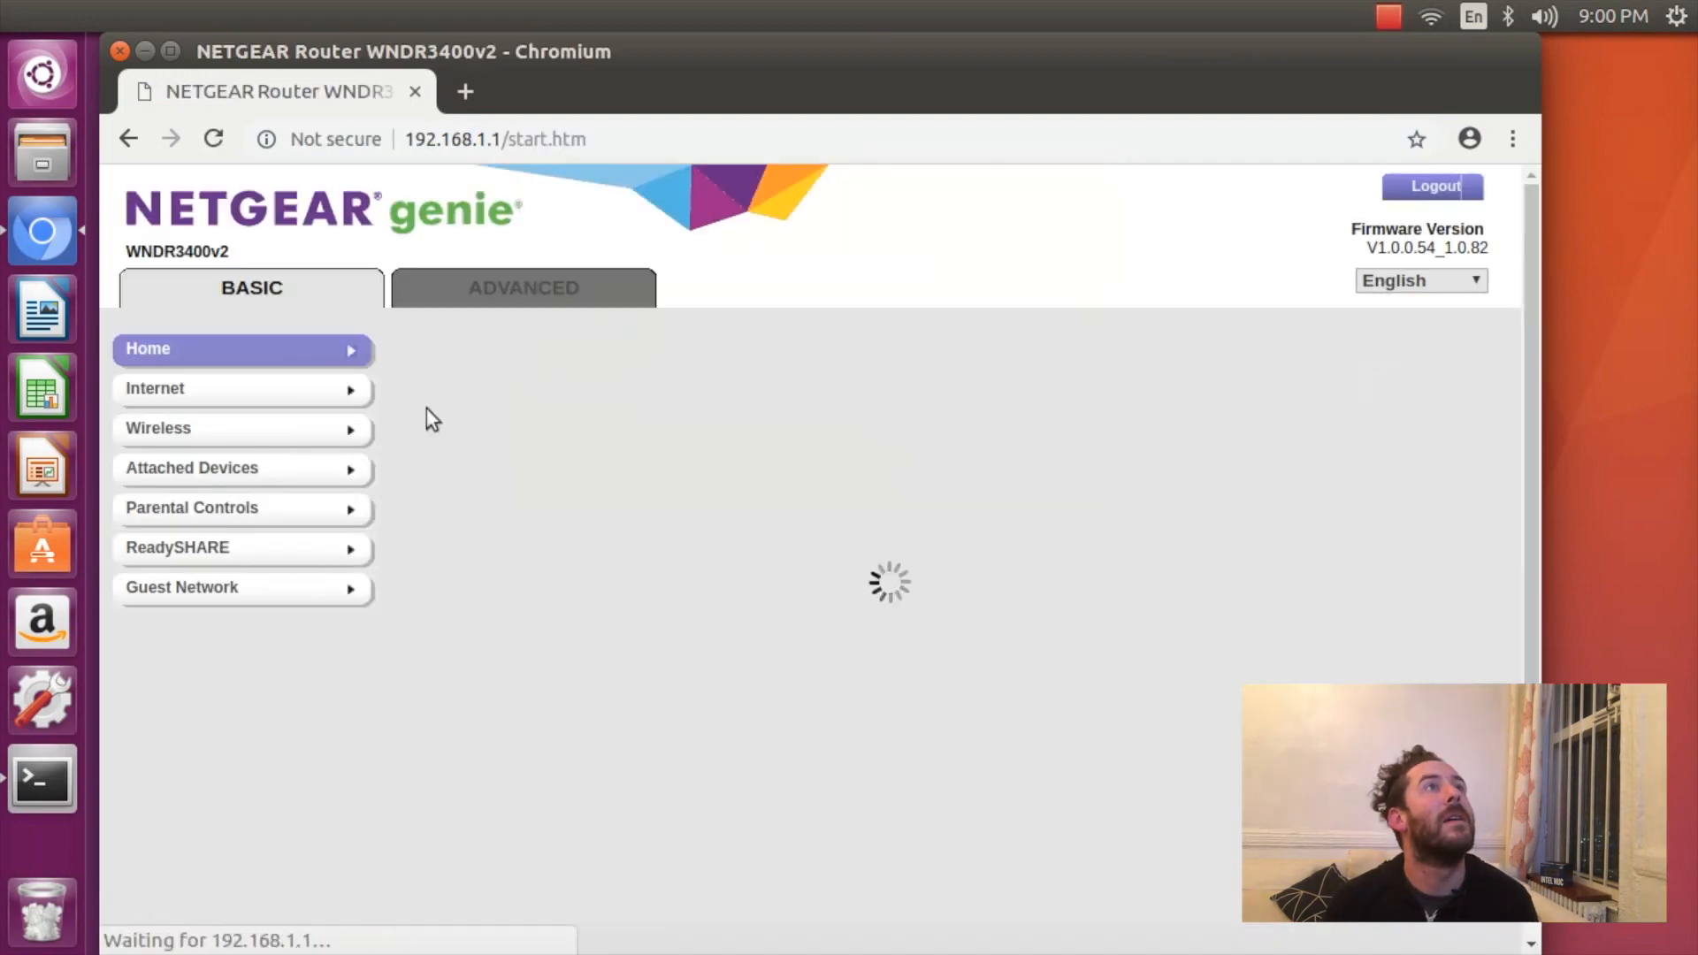
# Go to ADVANCED > Advanced Setup > Port Forwarding / Port Triggering and start a custom service.
pyautogui.click(523, 287)
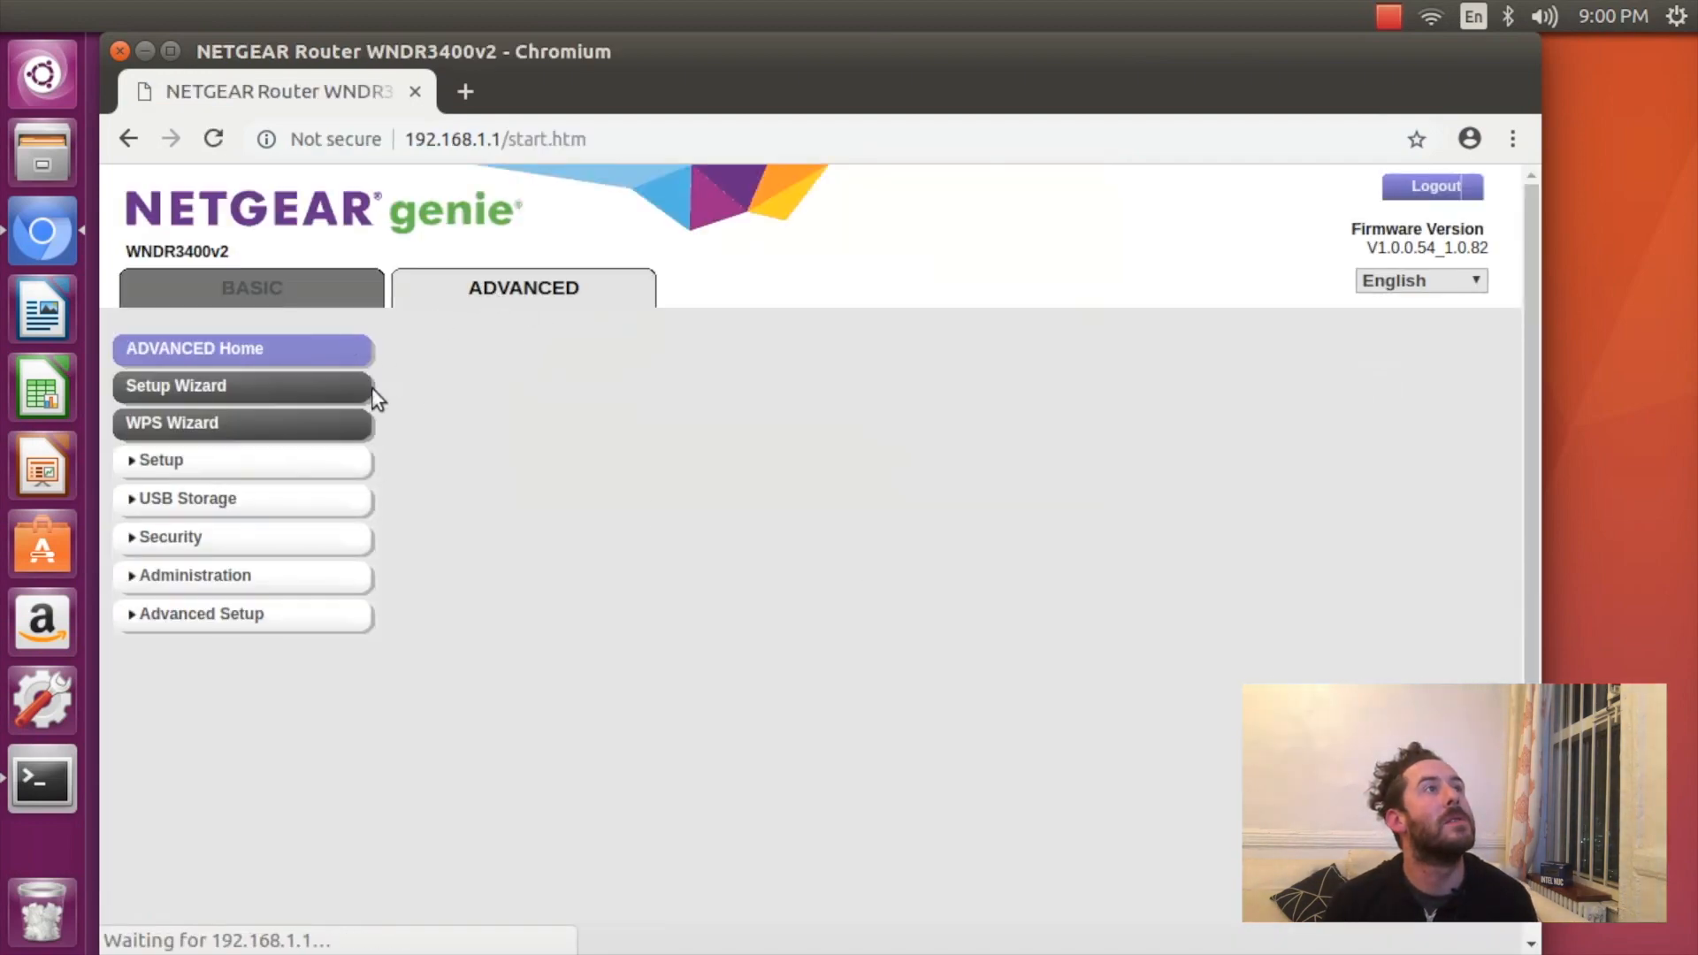
pyautogui.click(200, 613)
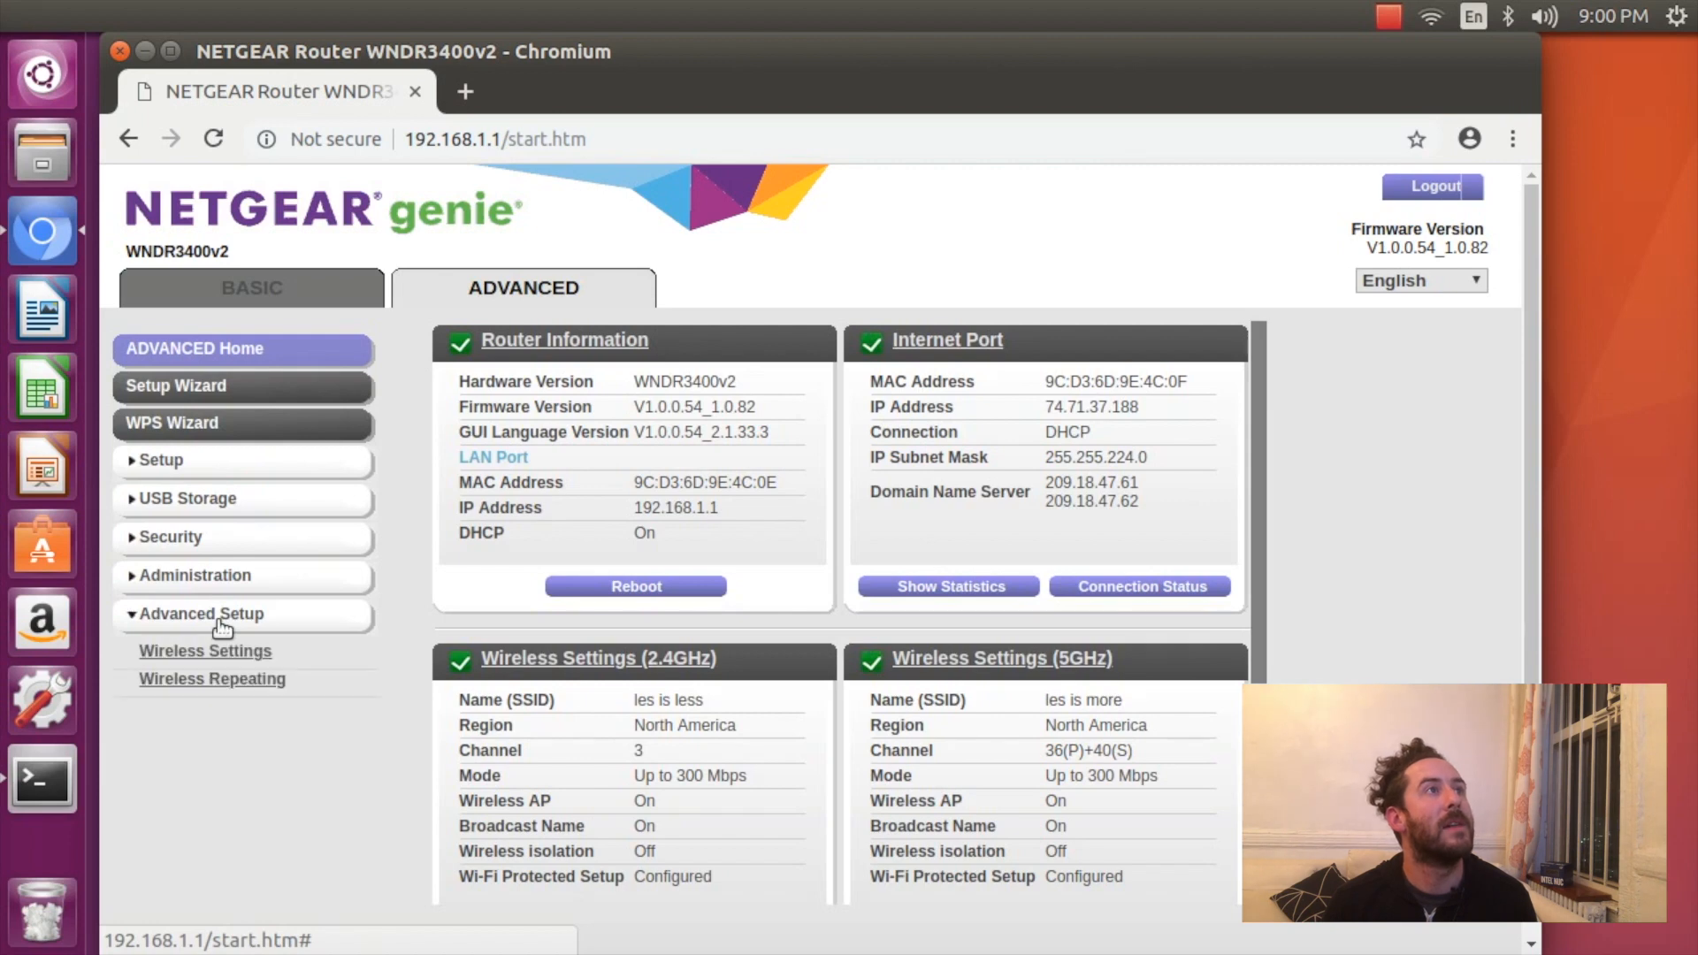
pyautogui.click(203, 715)
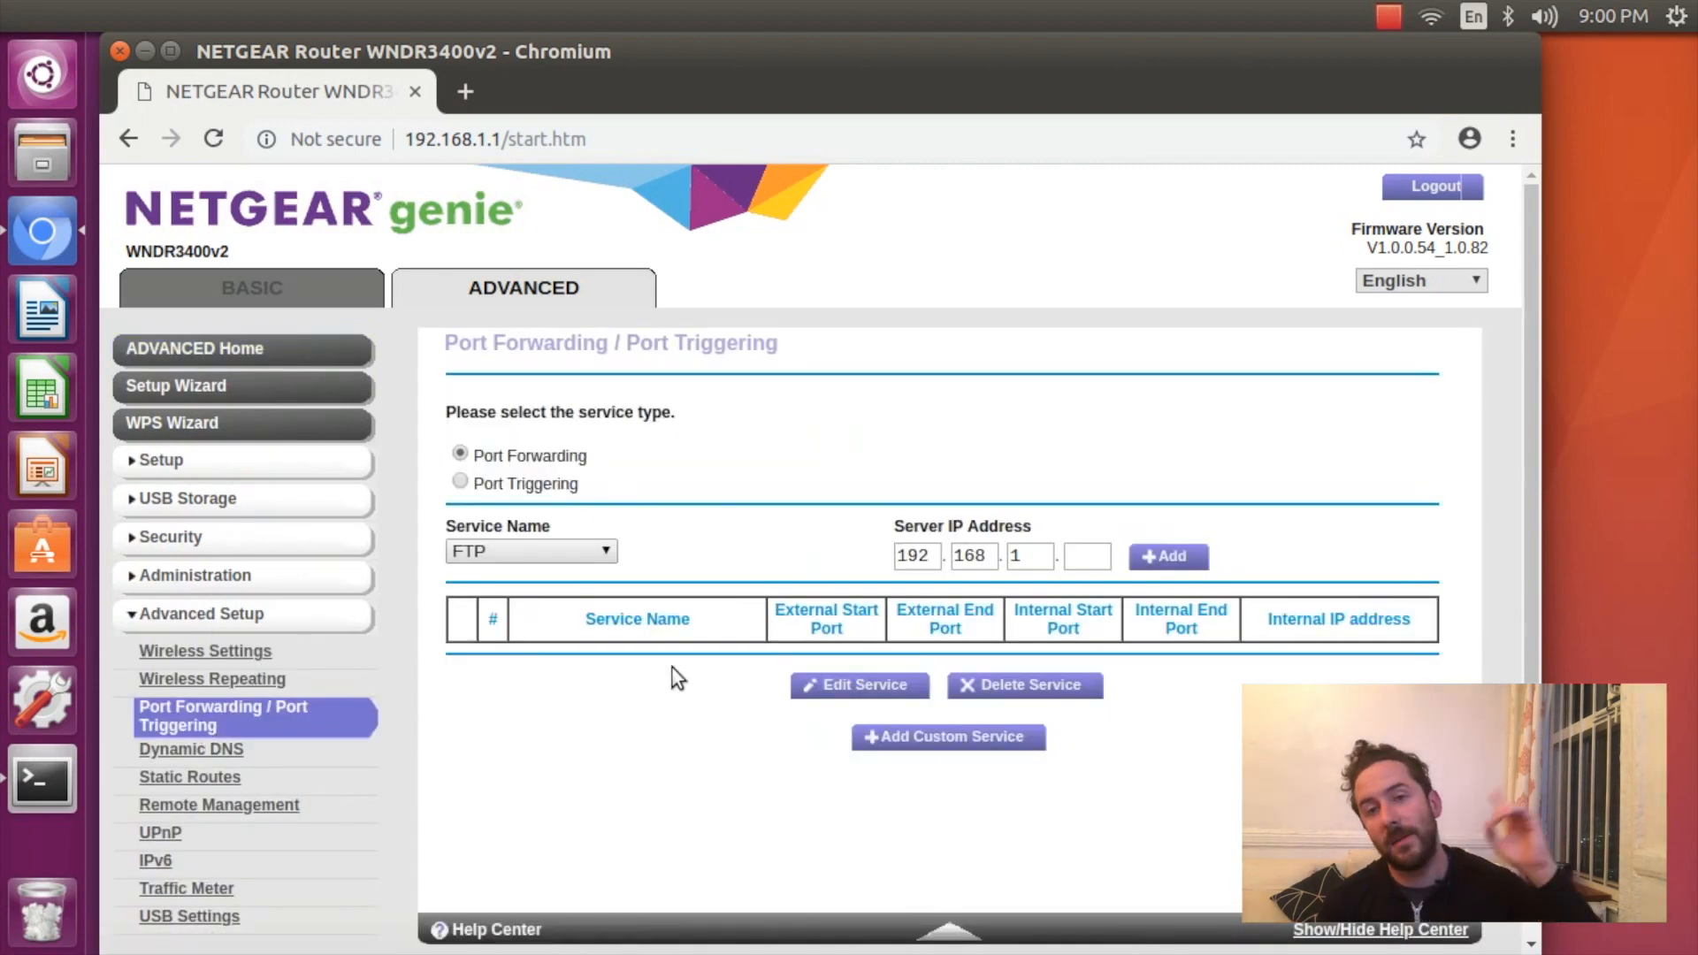
pyautogui.moveTo(612, 579)
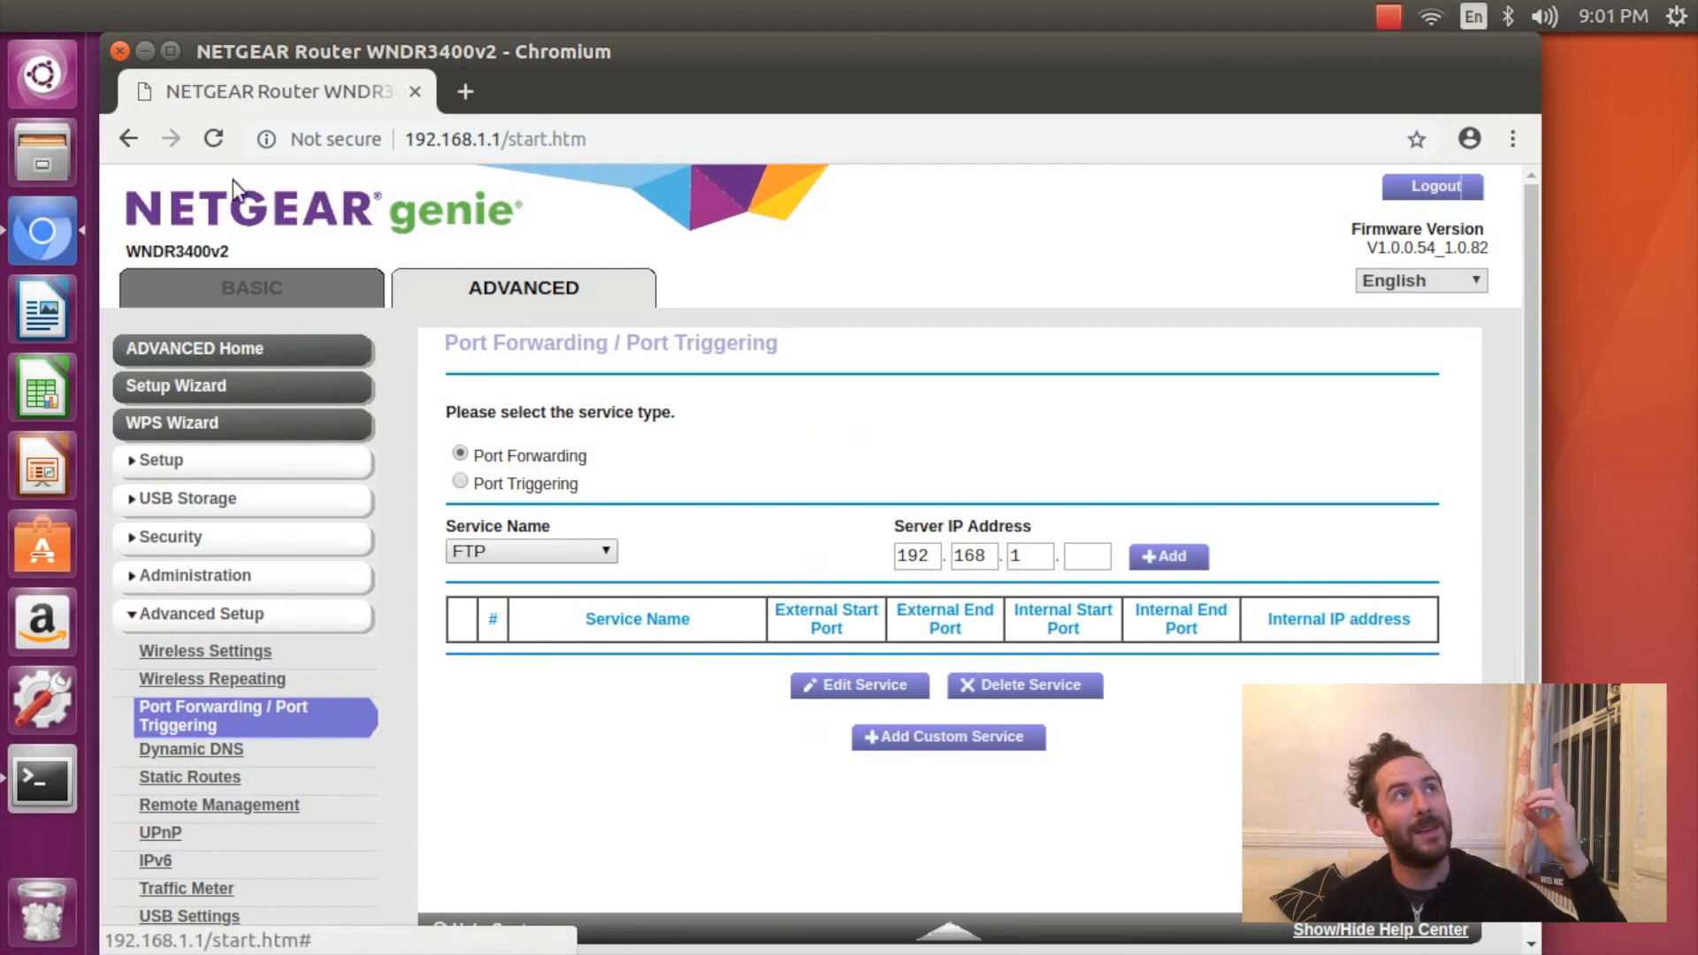
pyautogui.moveTo(269, 510)
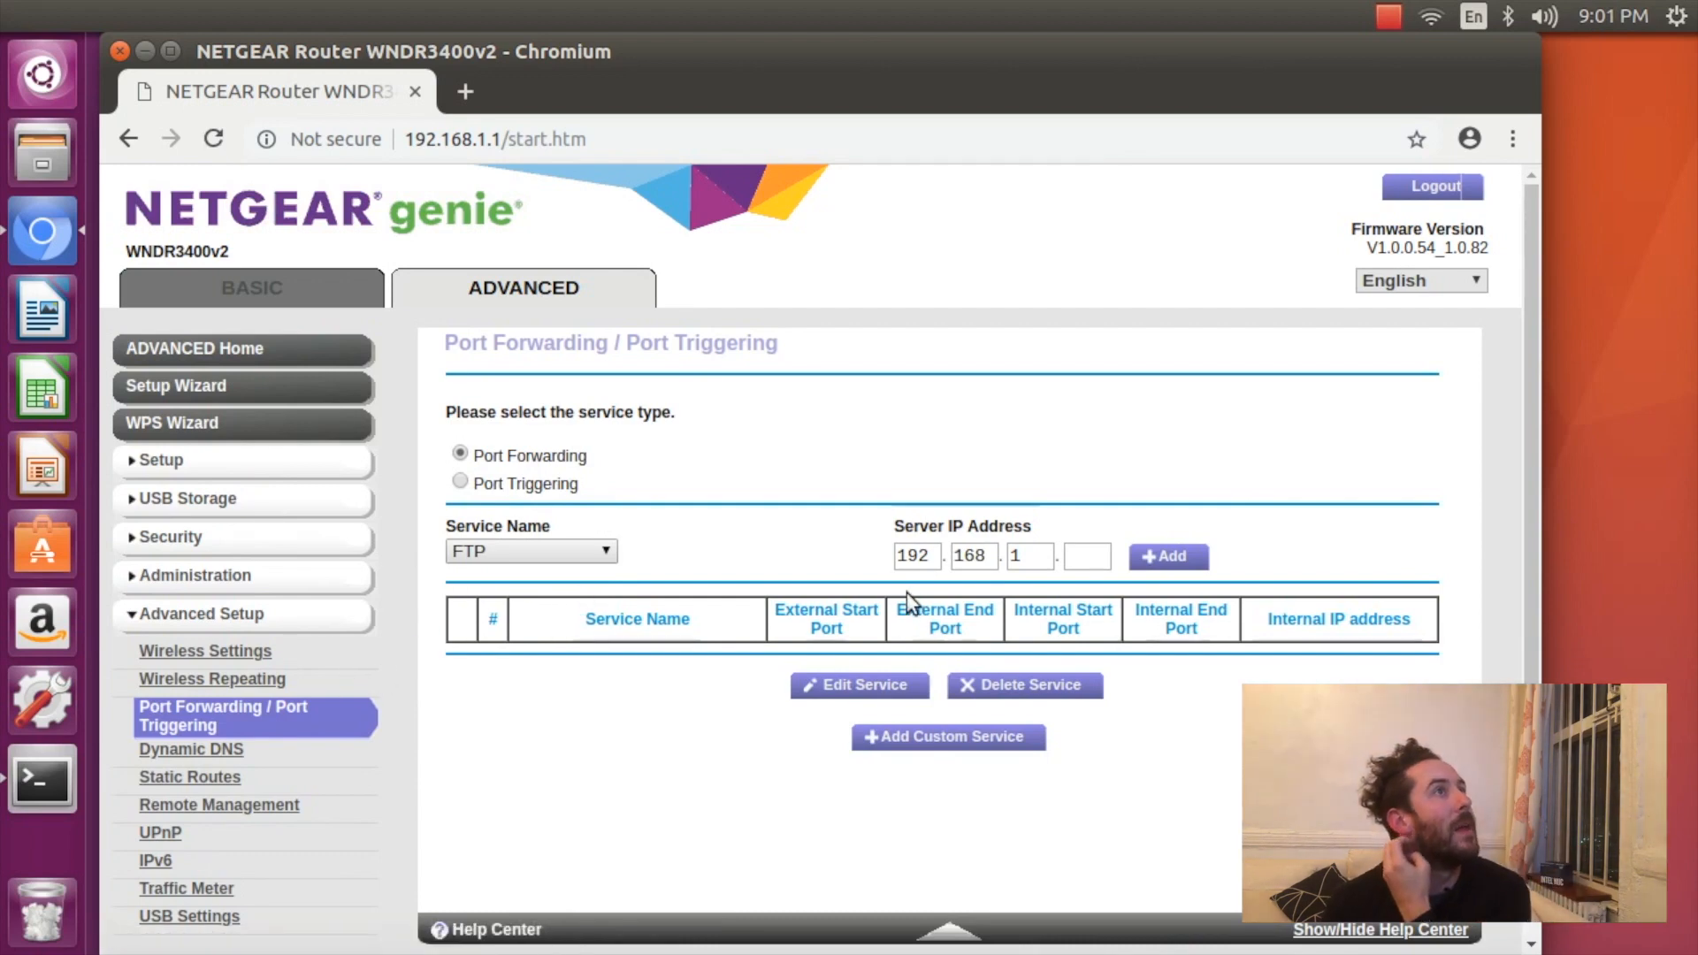
pyautogui.click(946, 736)
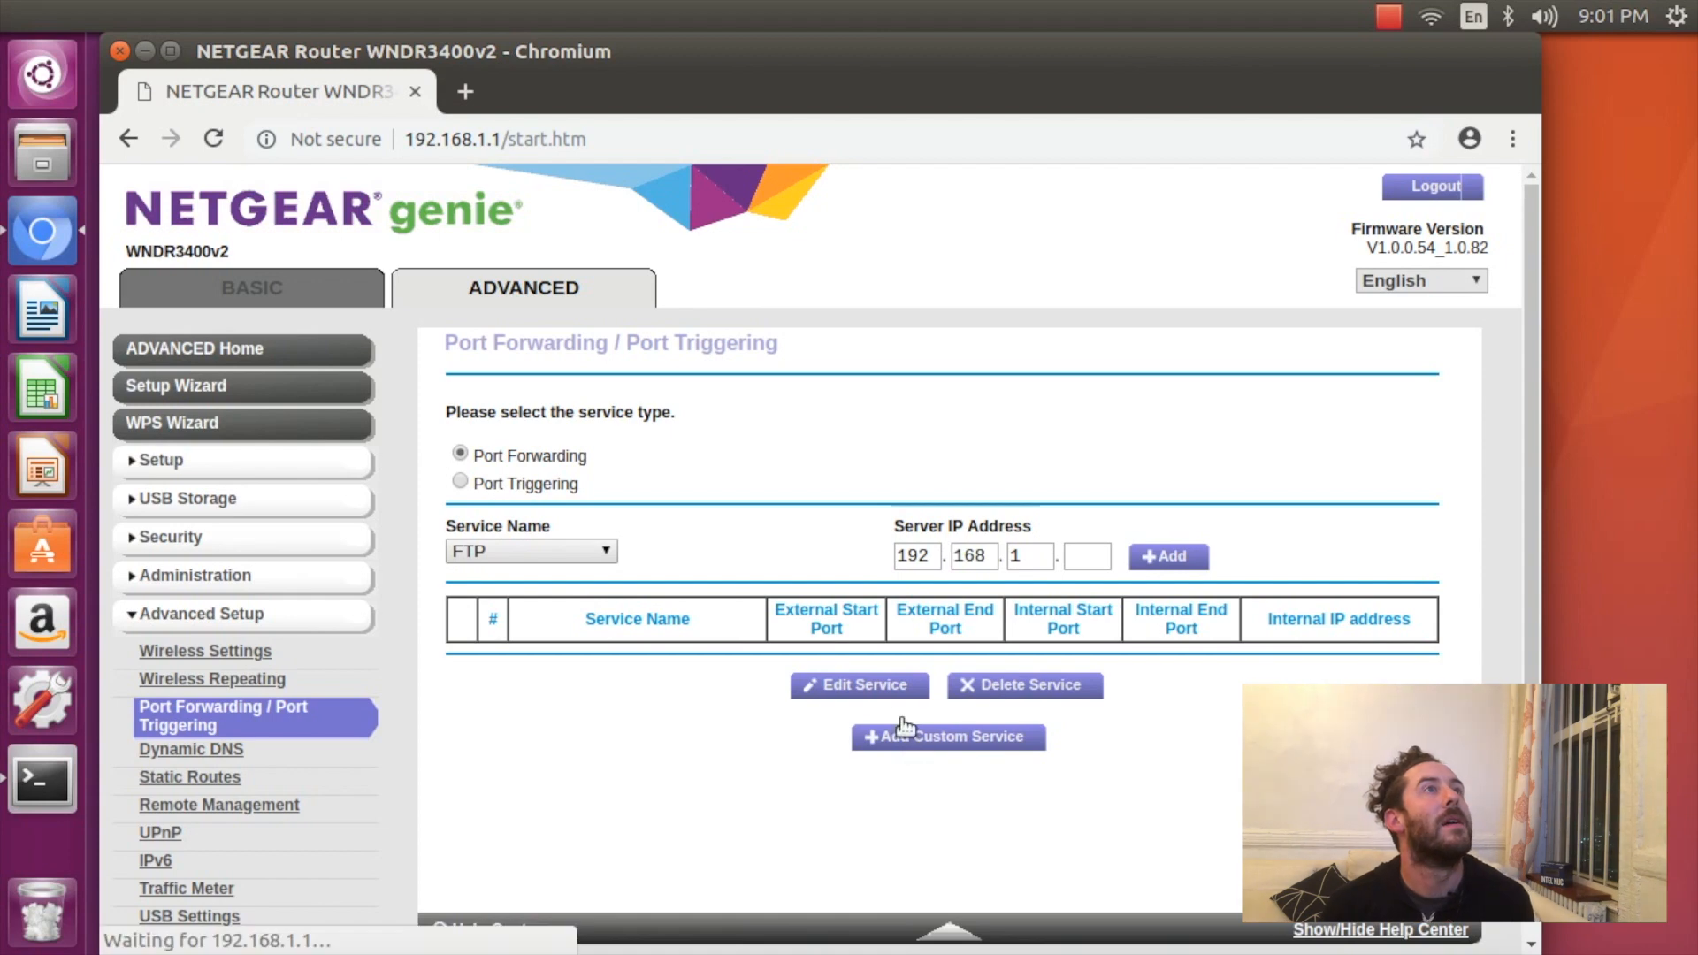
# Add and apply an HTTP custom service forwarding port 80 to 192.168.1.100.
pyautogui.click(945, 737)
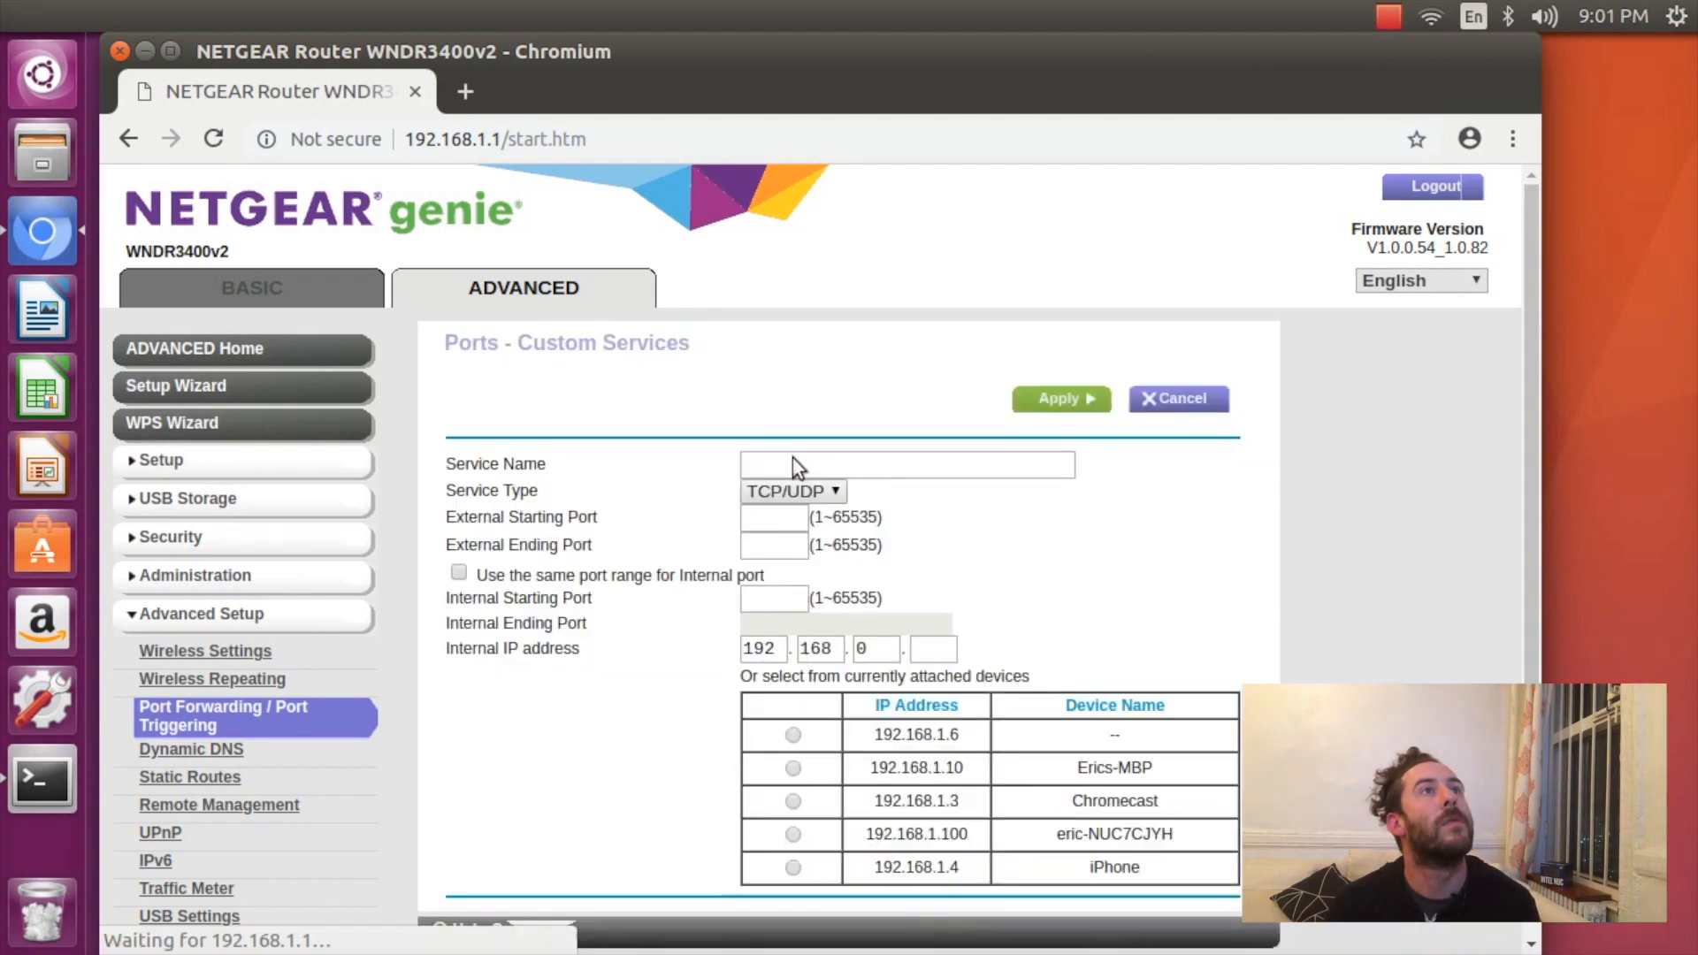
pyautogui.write('HTTP')
pyautogui.write('8')
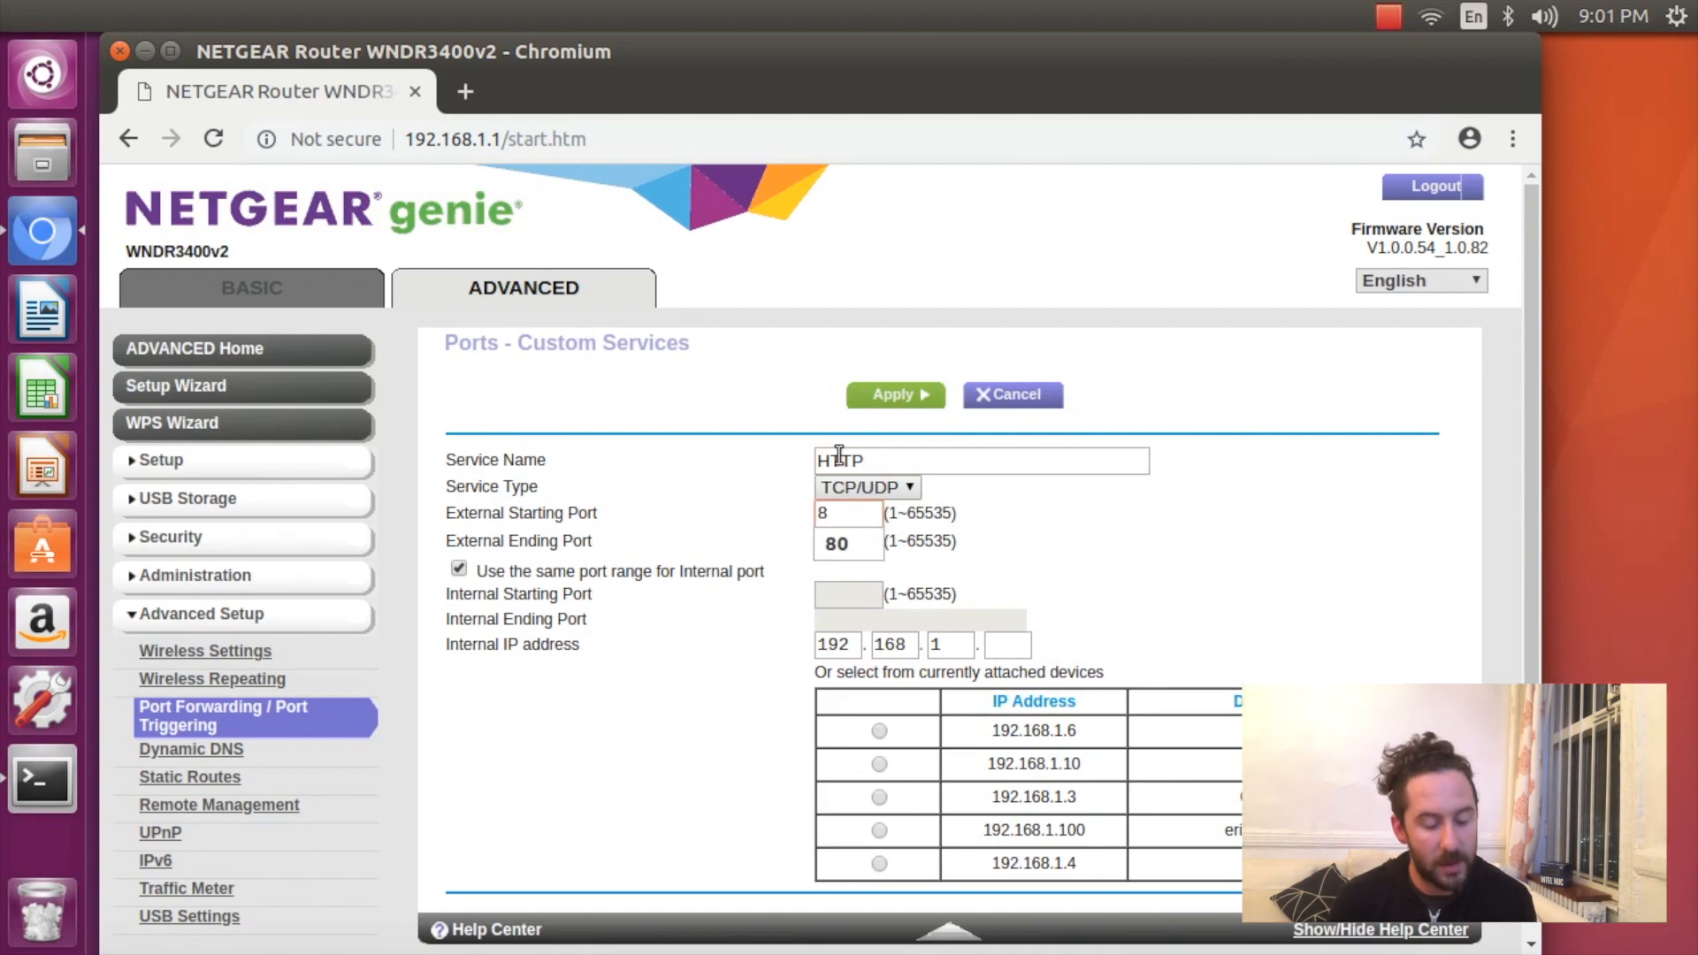
pyautogui.write('0')
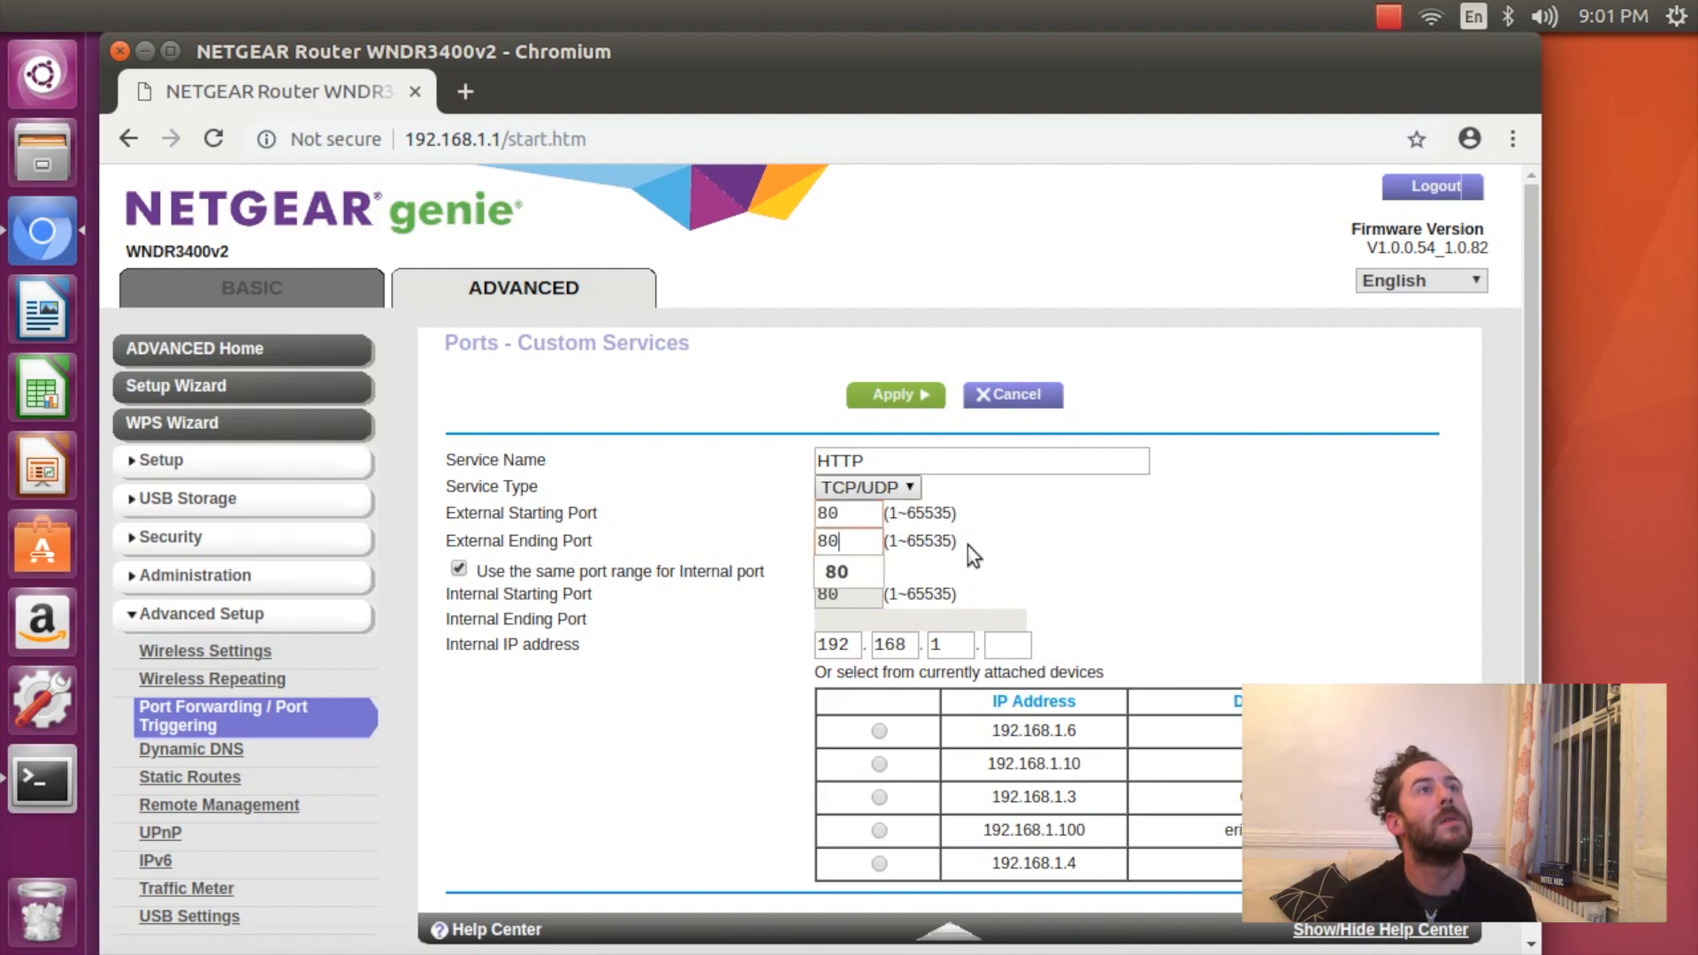
pyautogui.write('100')
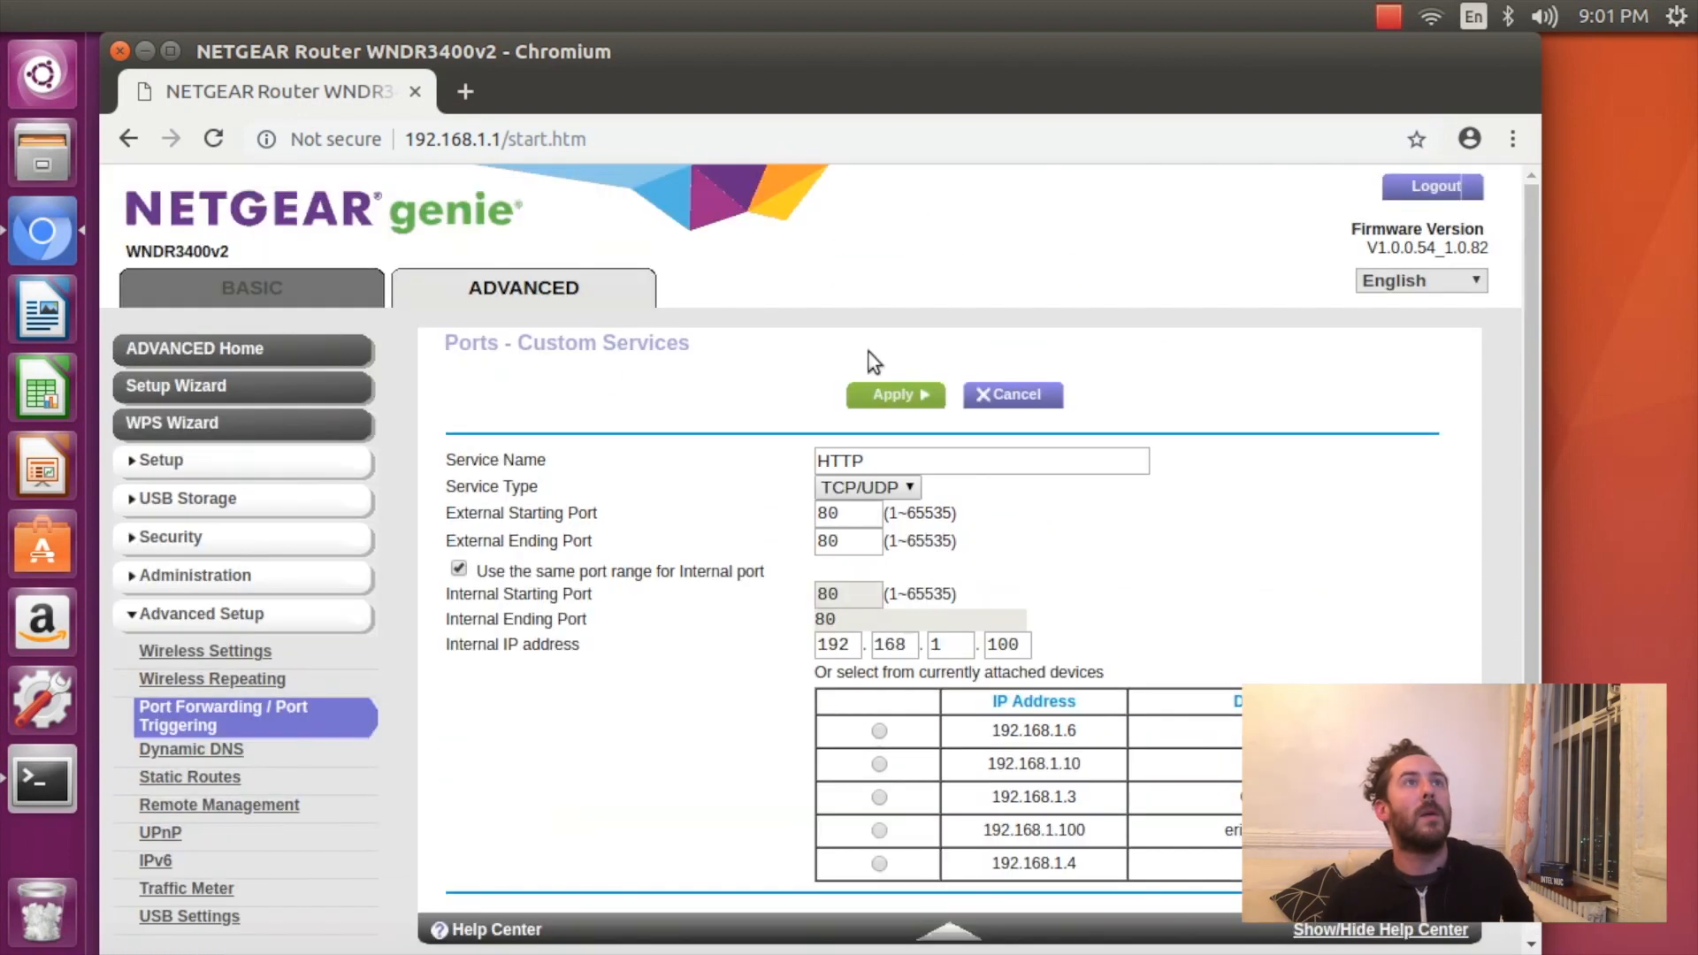
pyautogui.click(892, 393)
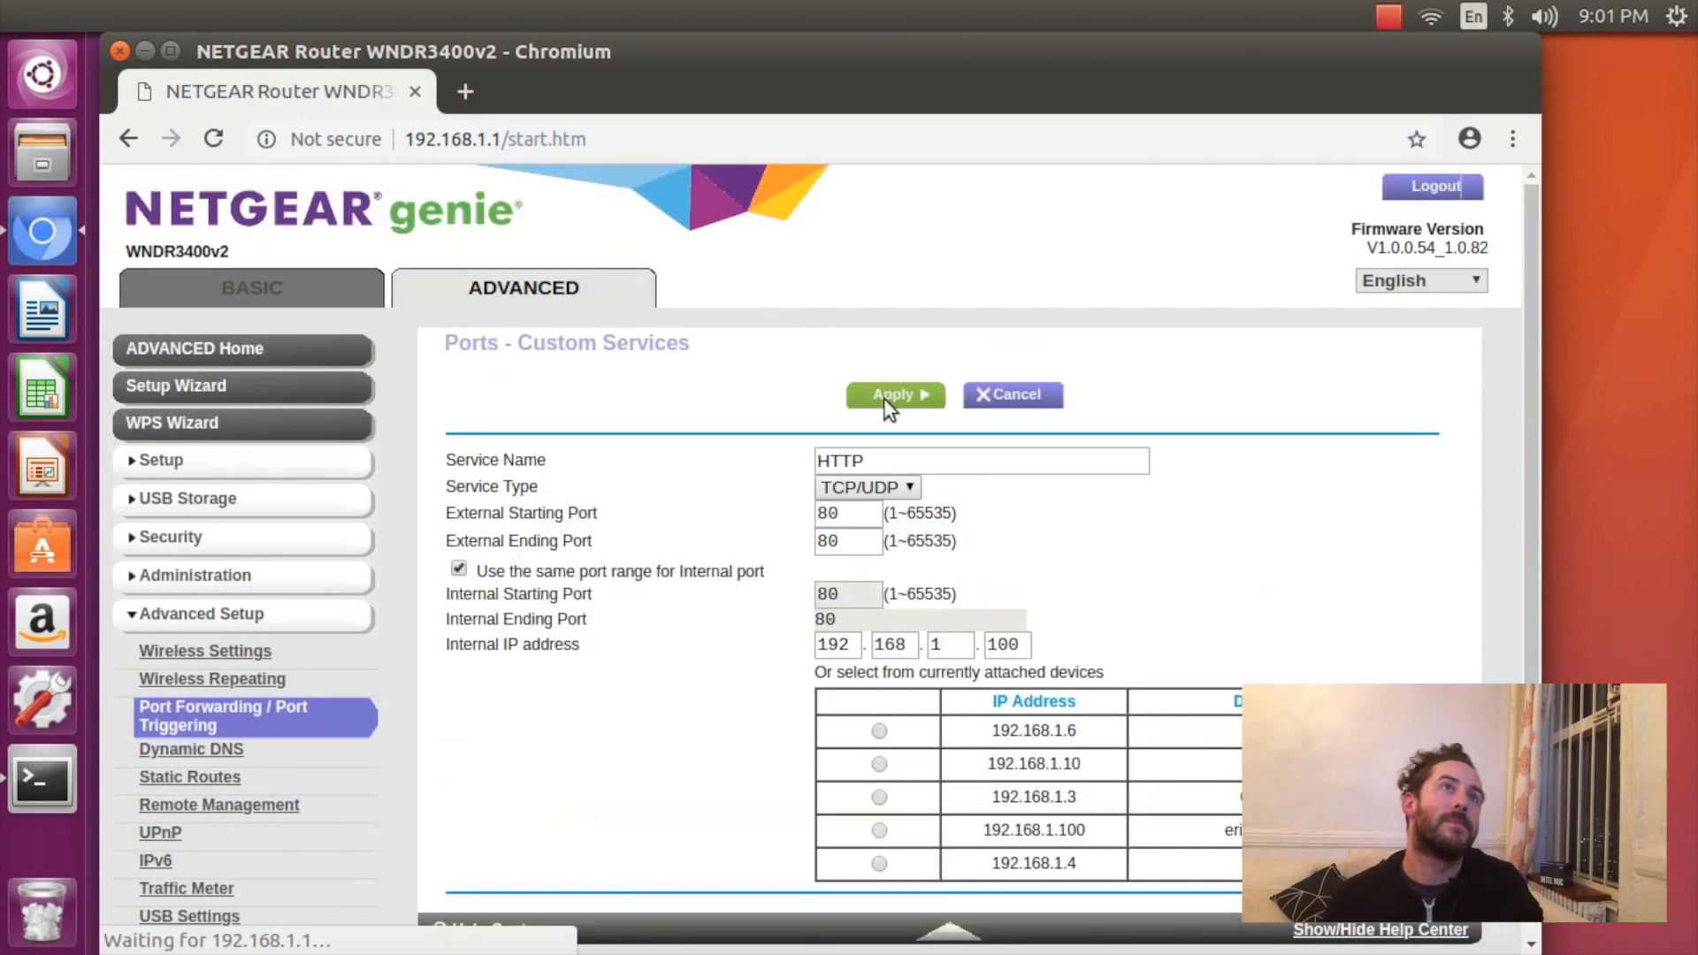
pyautogui.click(892, 394)
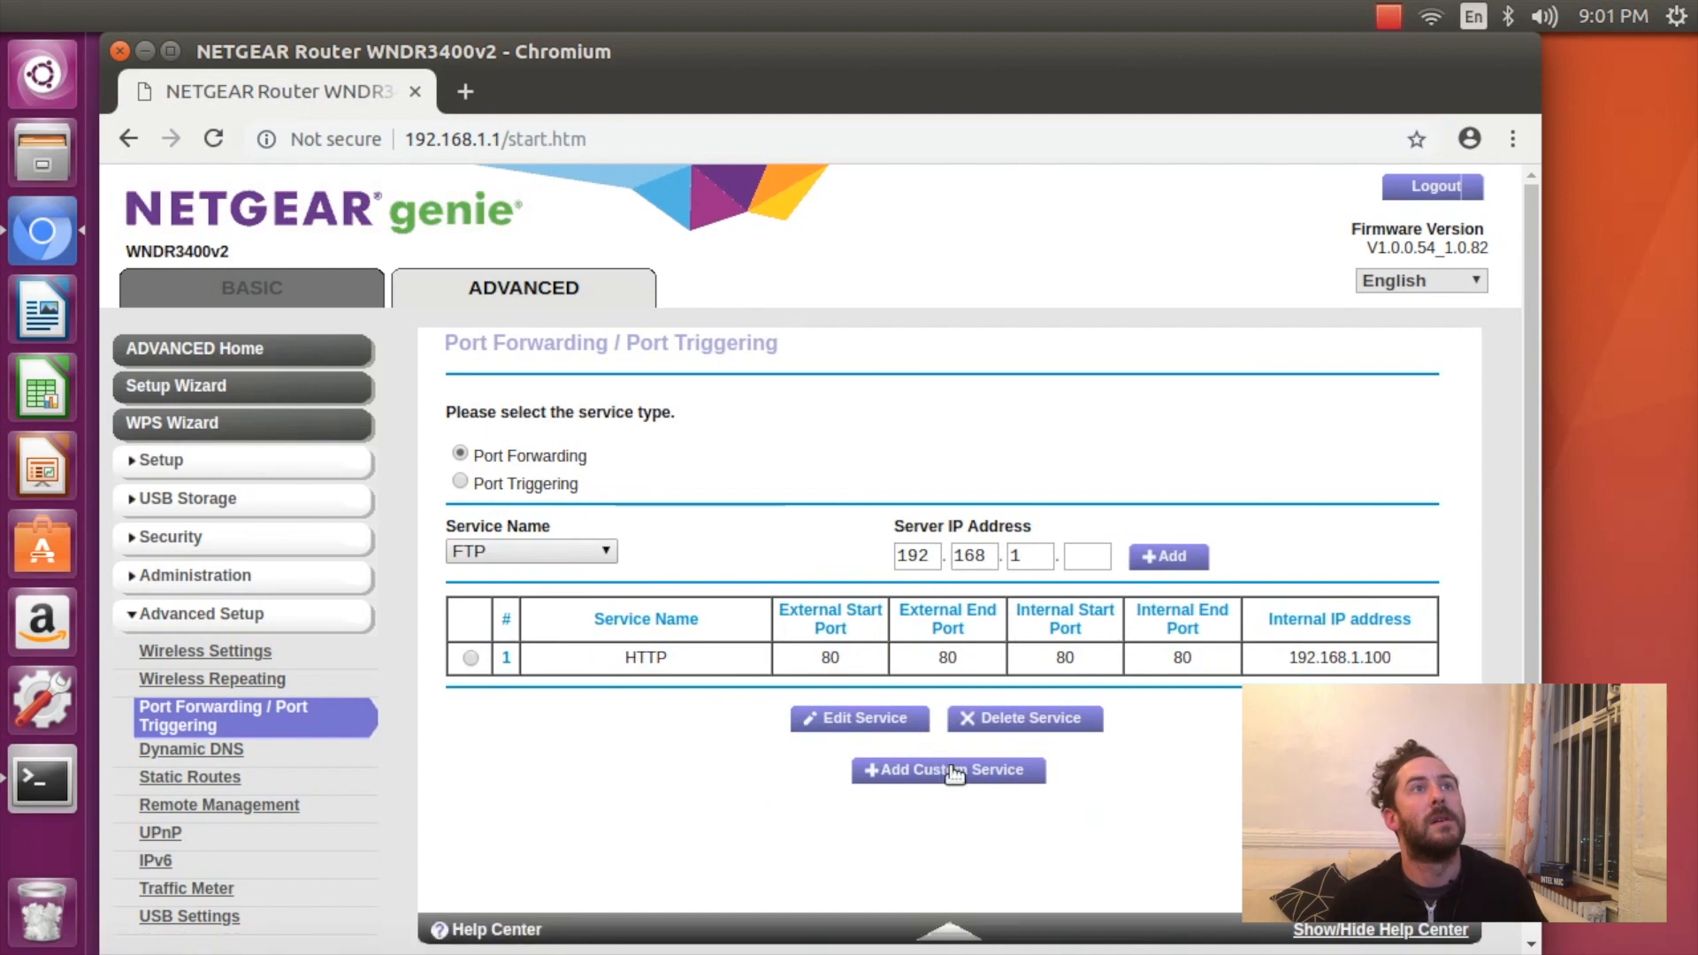
pyautogui.click(947, 770)
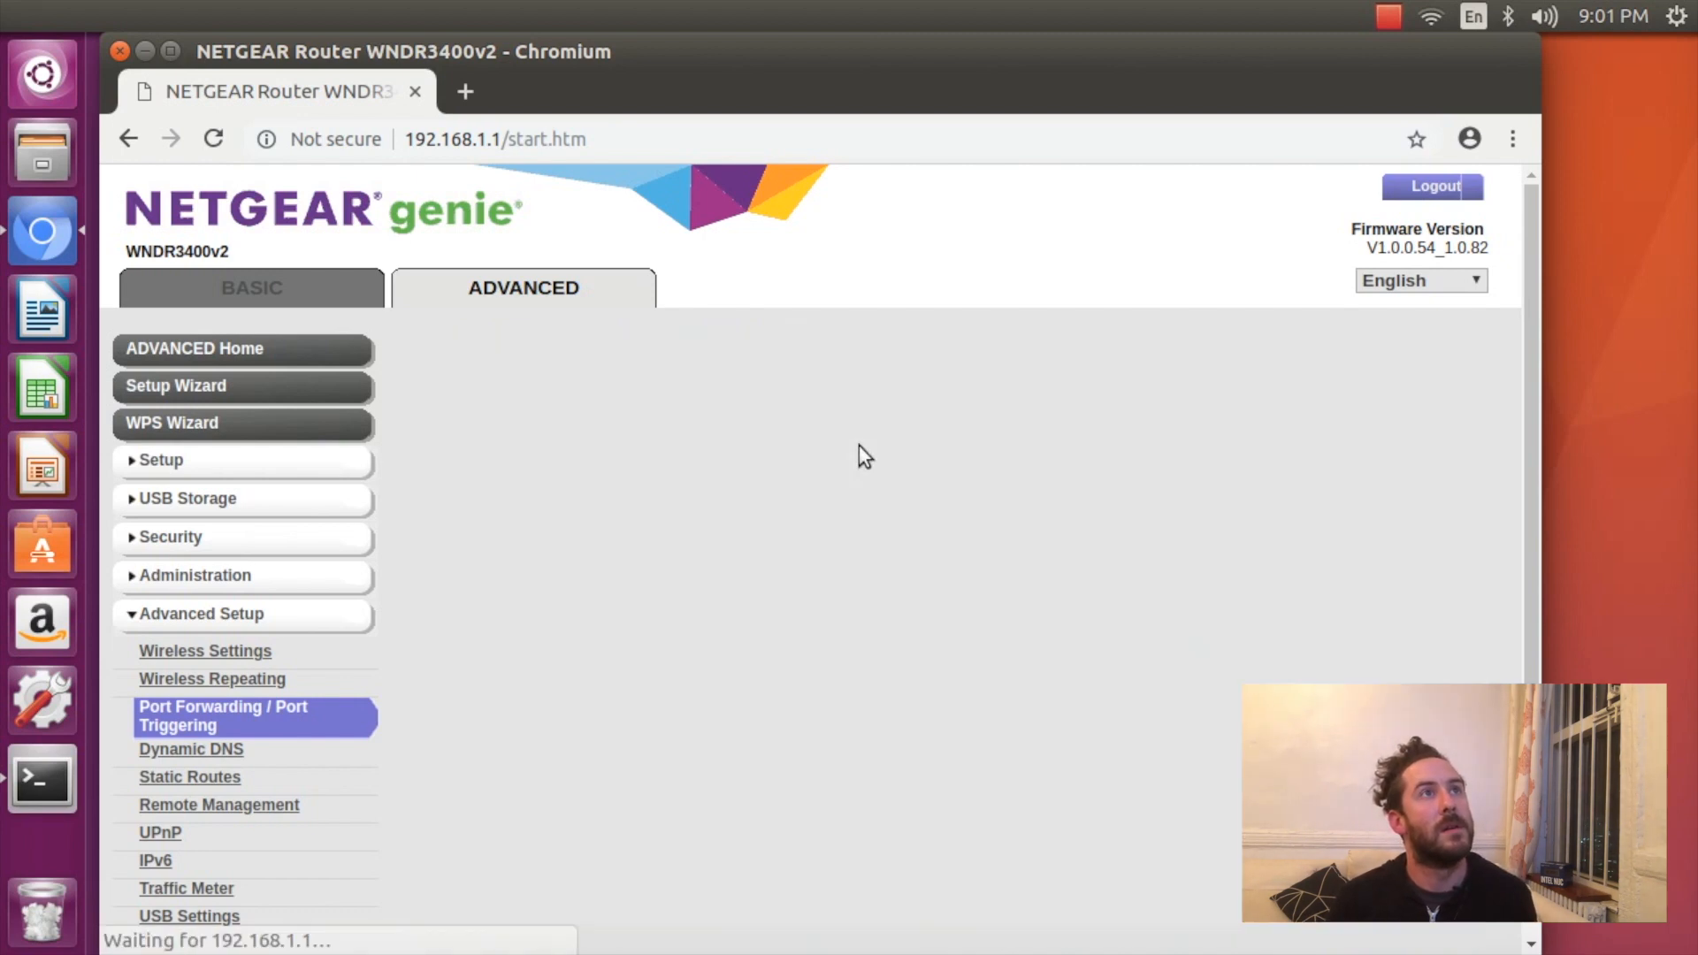
# Add and apply an HTTPS custom service forwarding port 443 to 192.168.1.100.
pyautogui.click(222, 715)
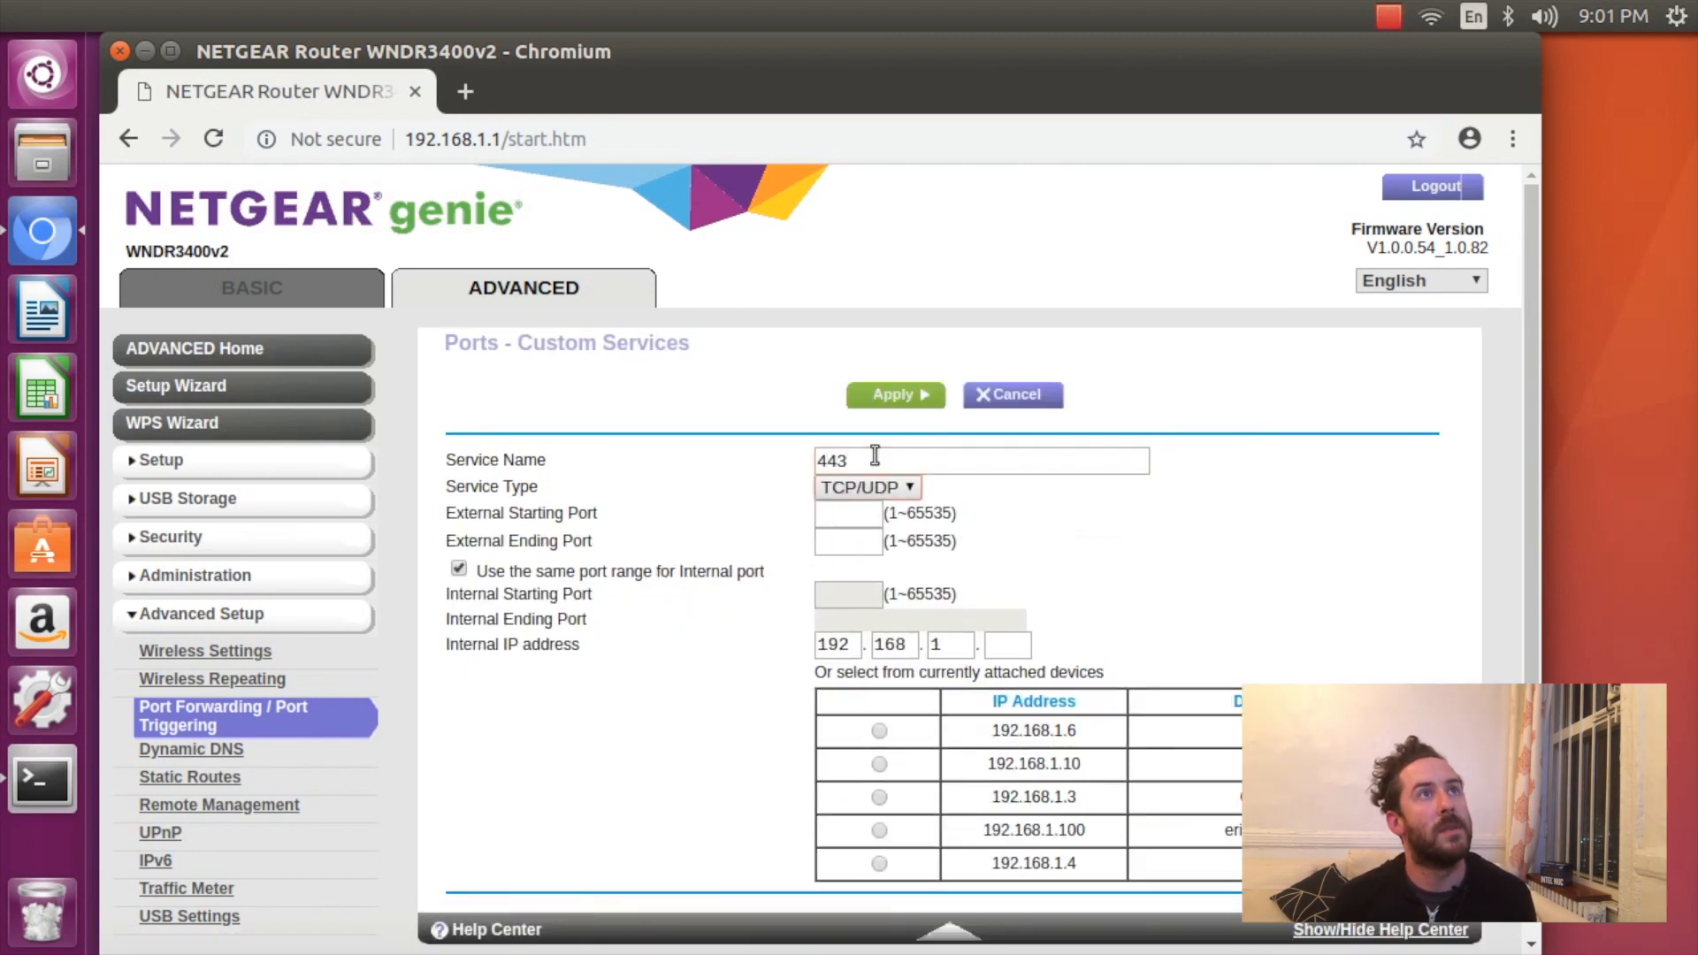
pyautogui.write('HTTP')
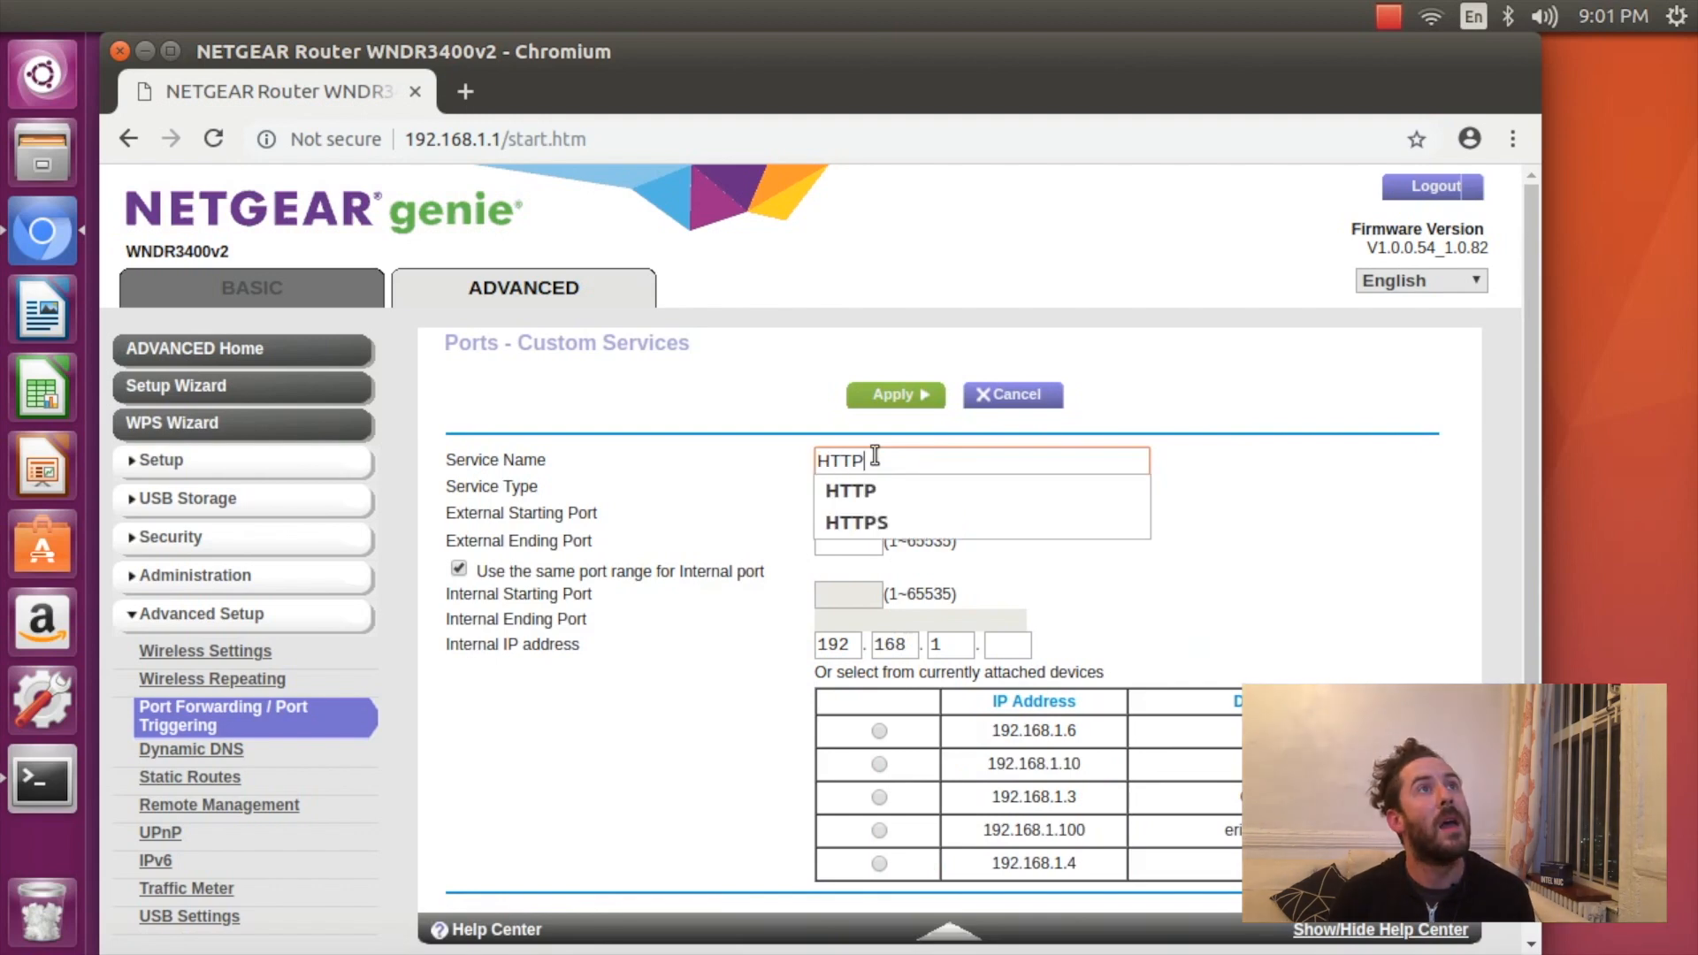
pyautogui.click(854, 522)
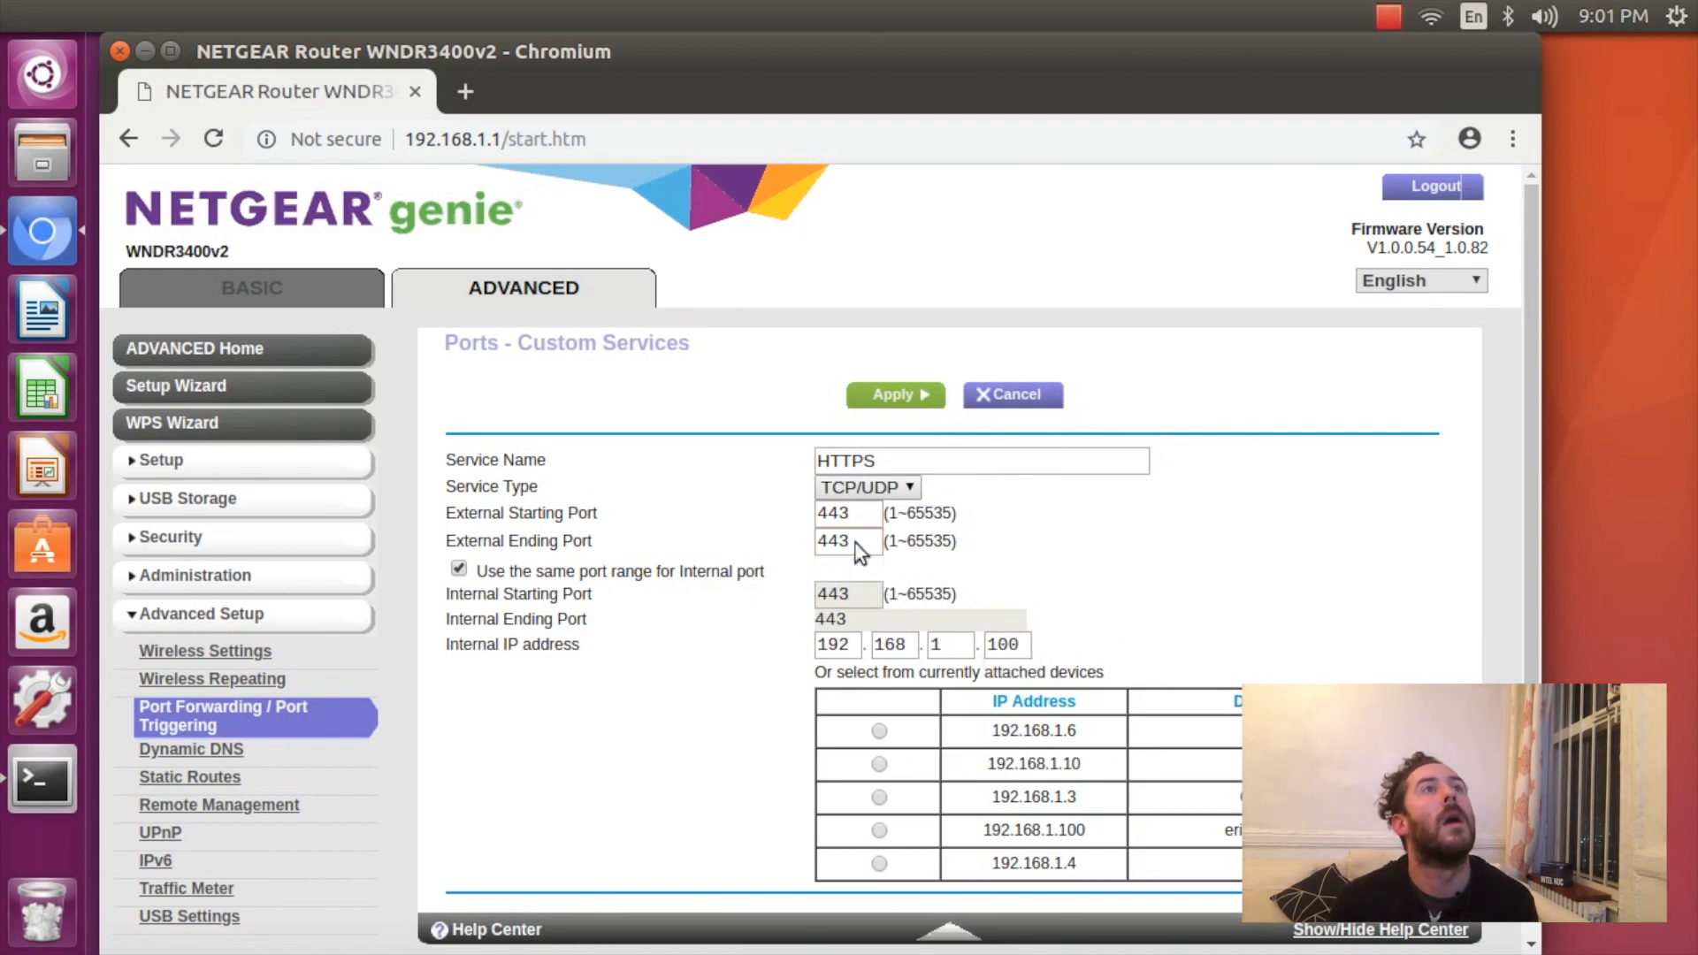
pyautogui.click(893, 394)
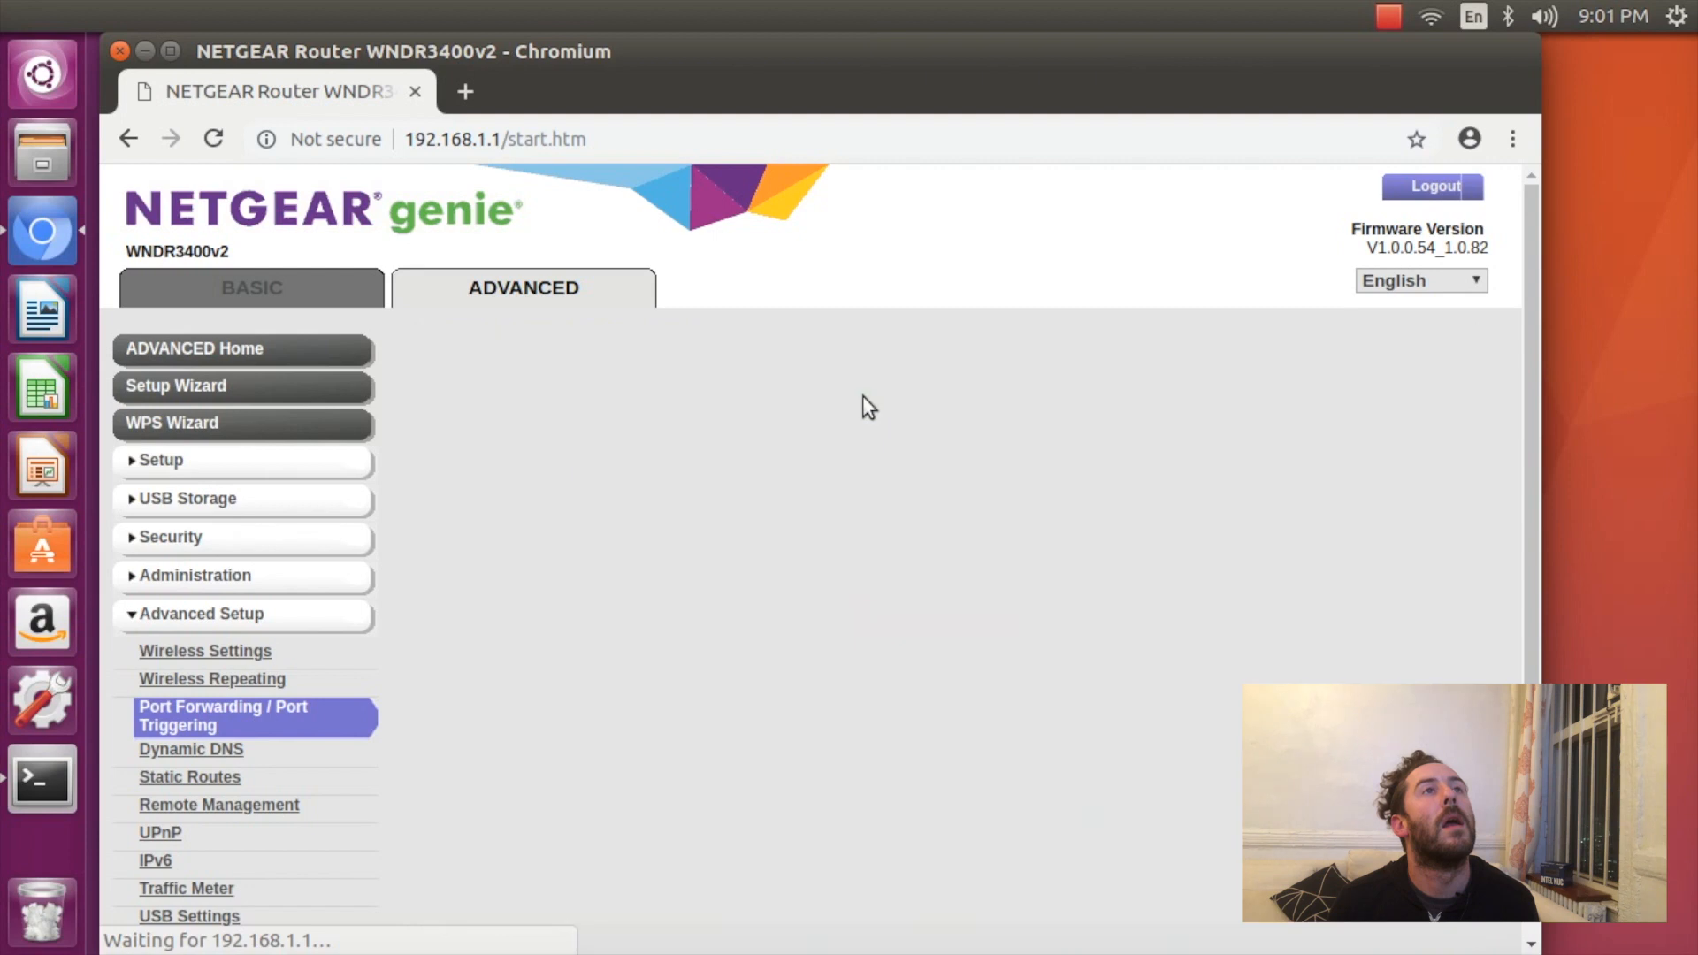
pyautogui.click(222, 715)
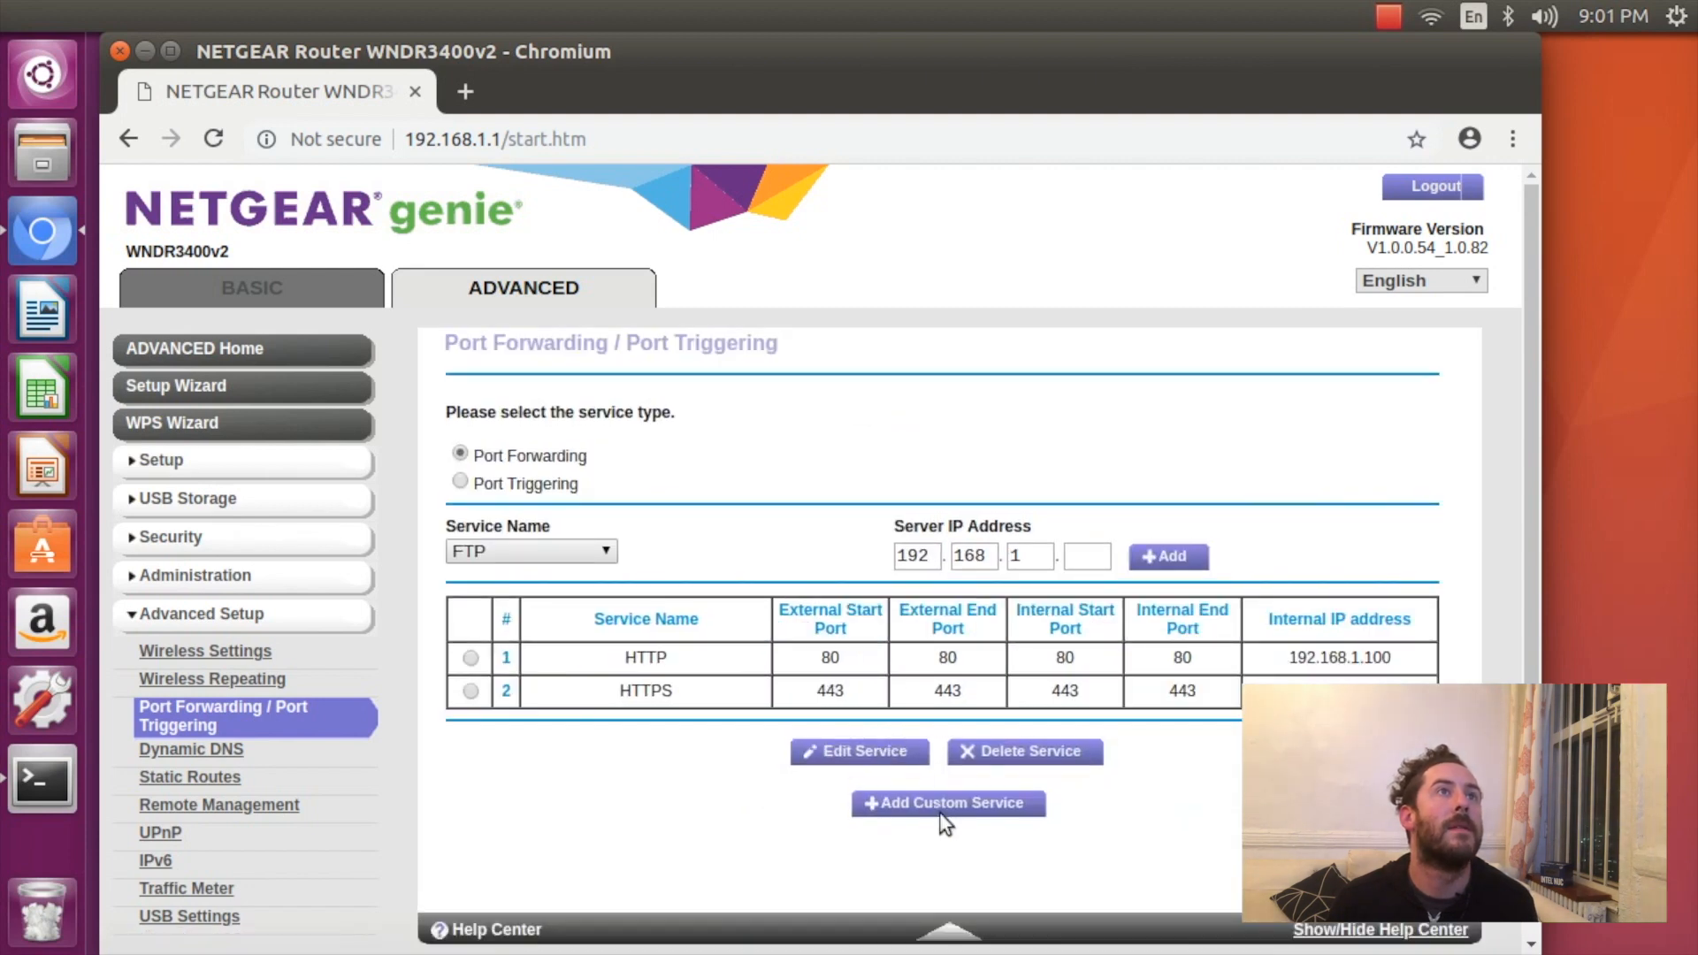
# Start a third custom service named SSH and begin entering its external port.
pyautogui.click(947, 801)
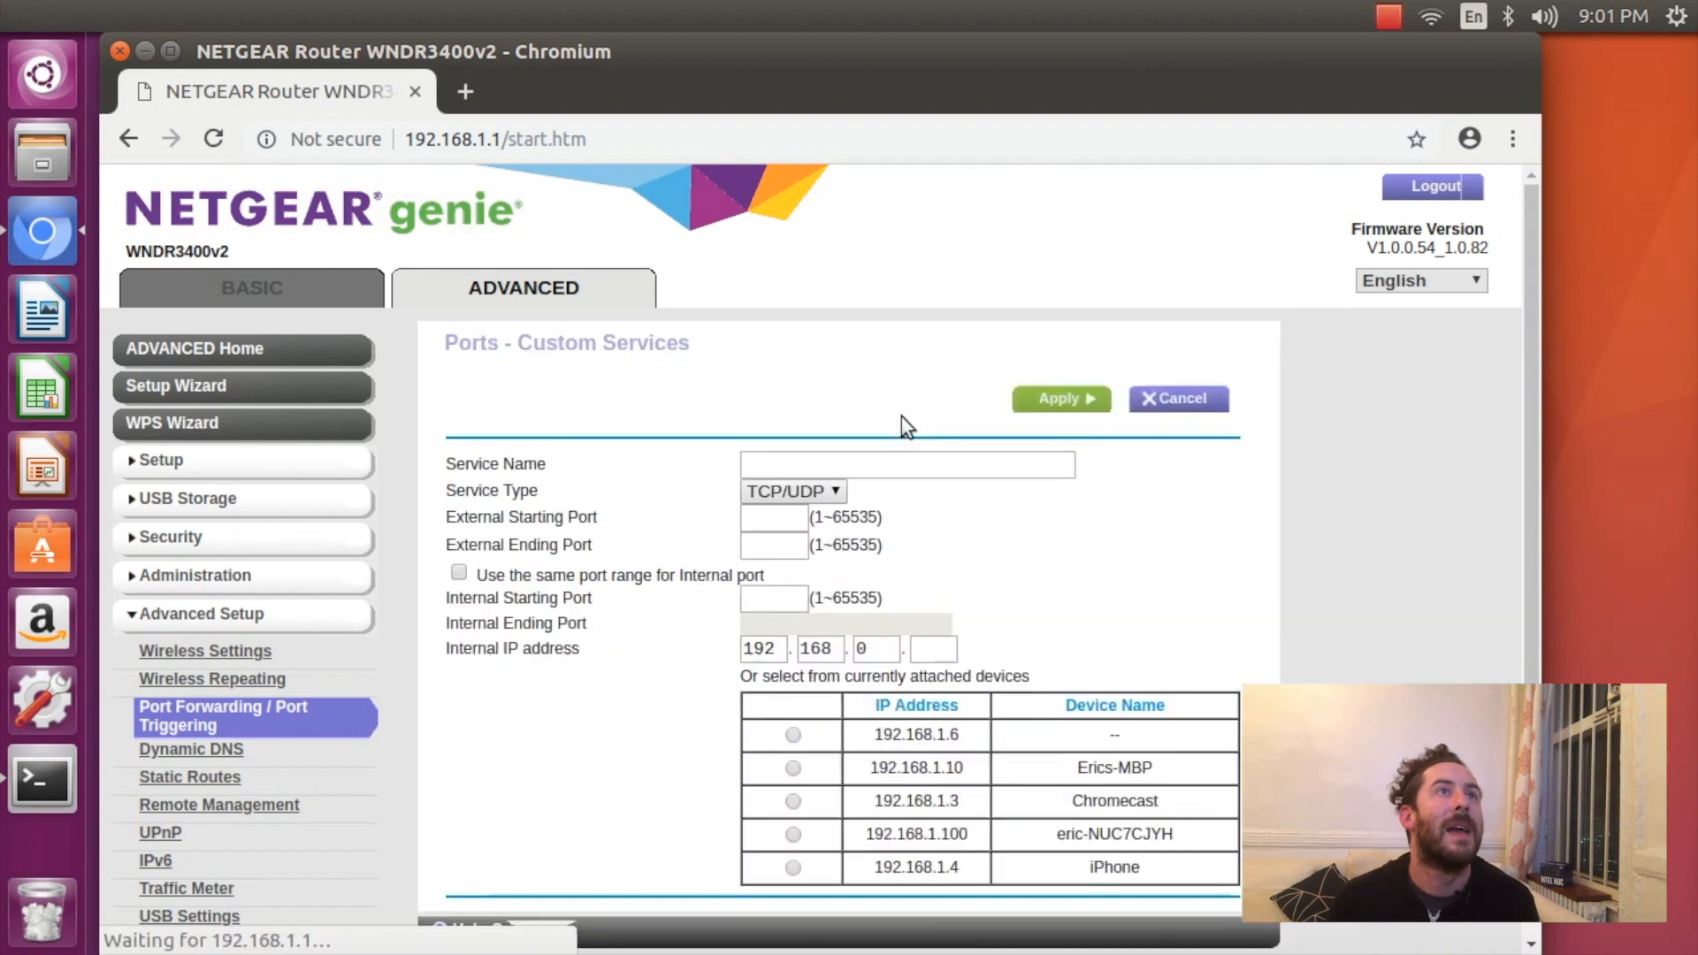
pyautogui.write('S')
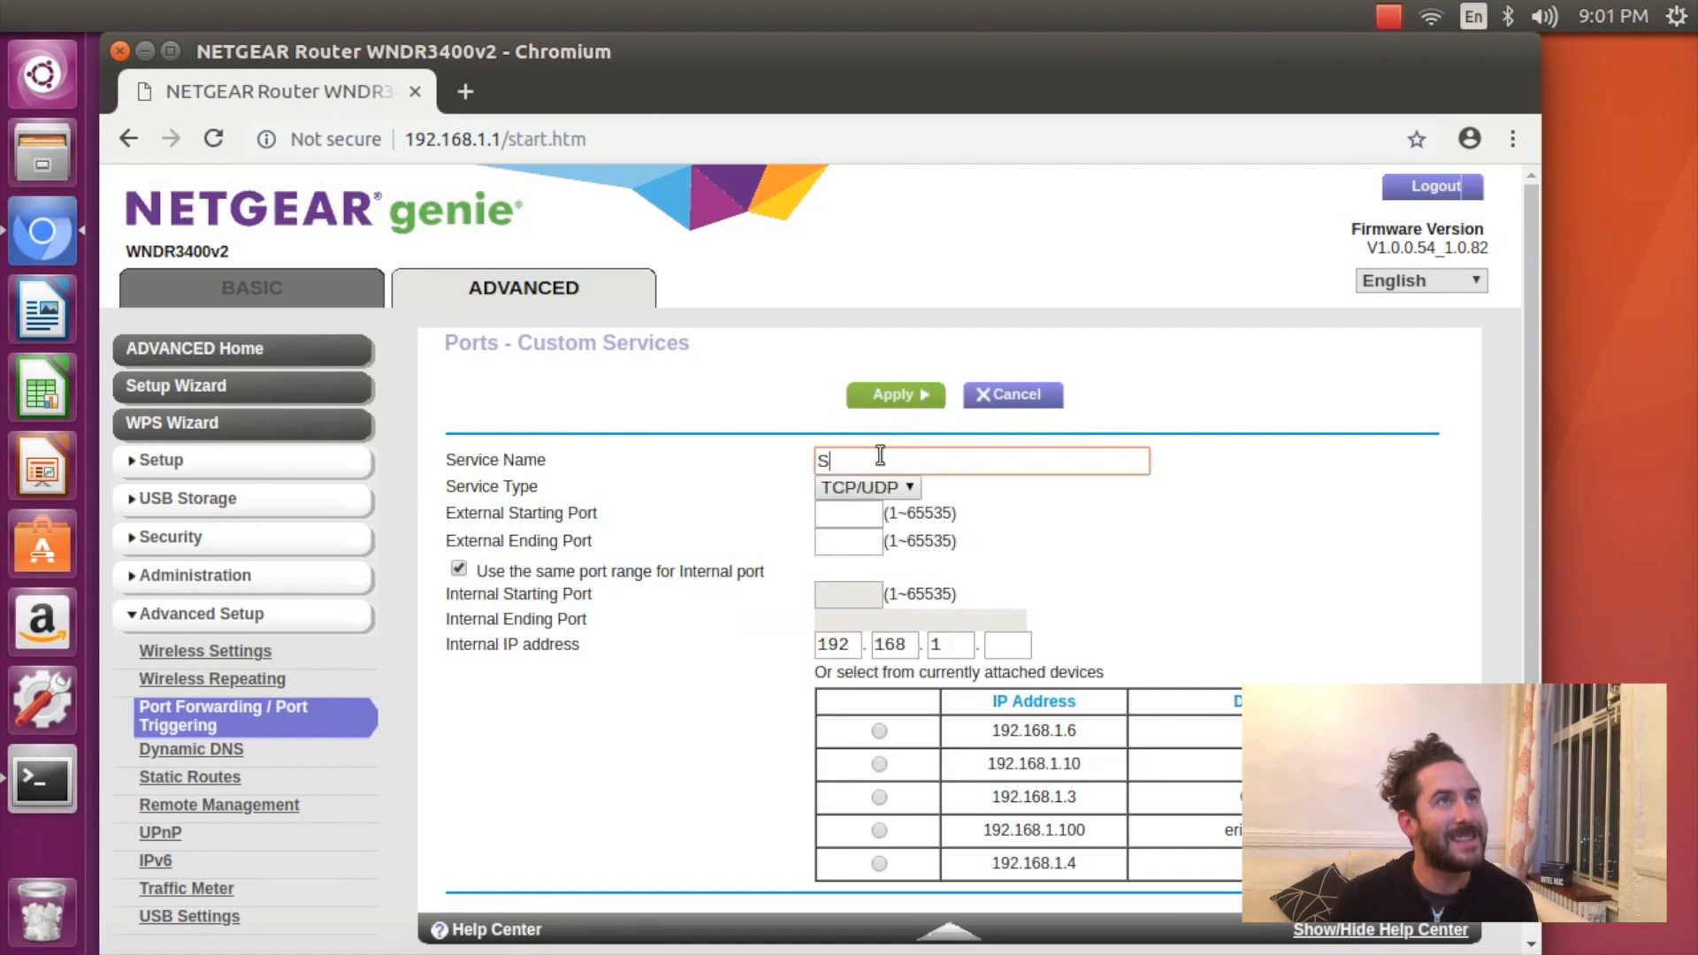
pyautogui.write('SH')
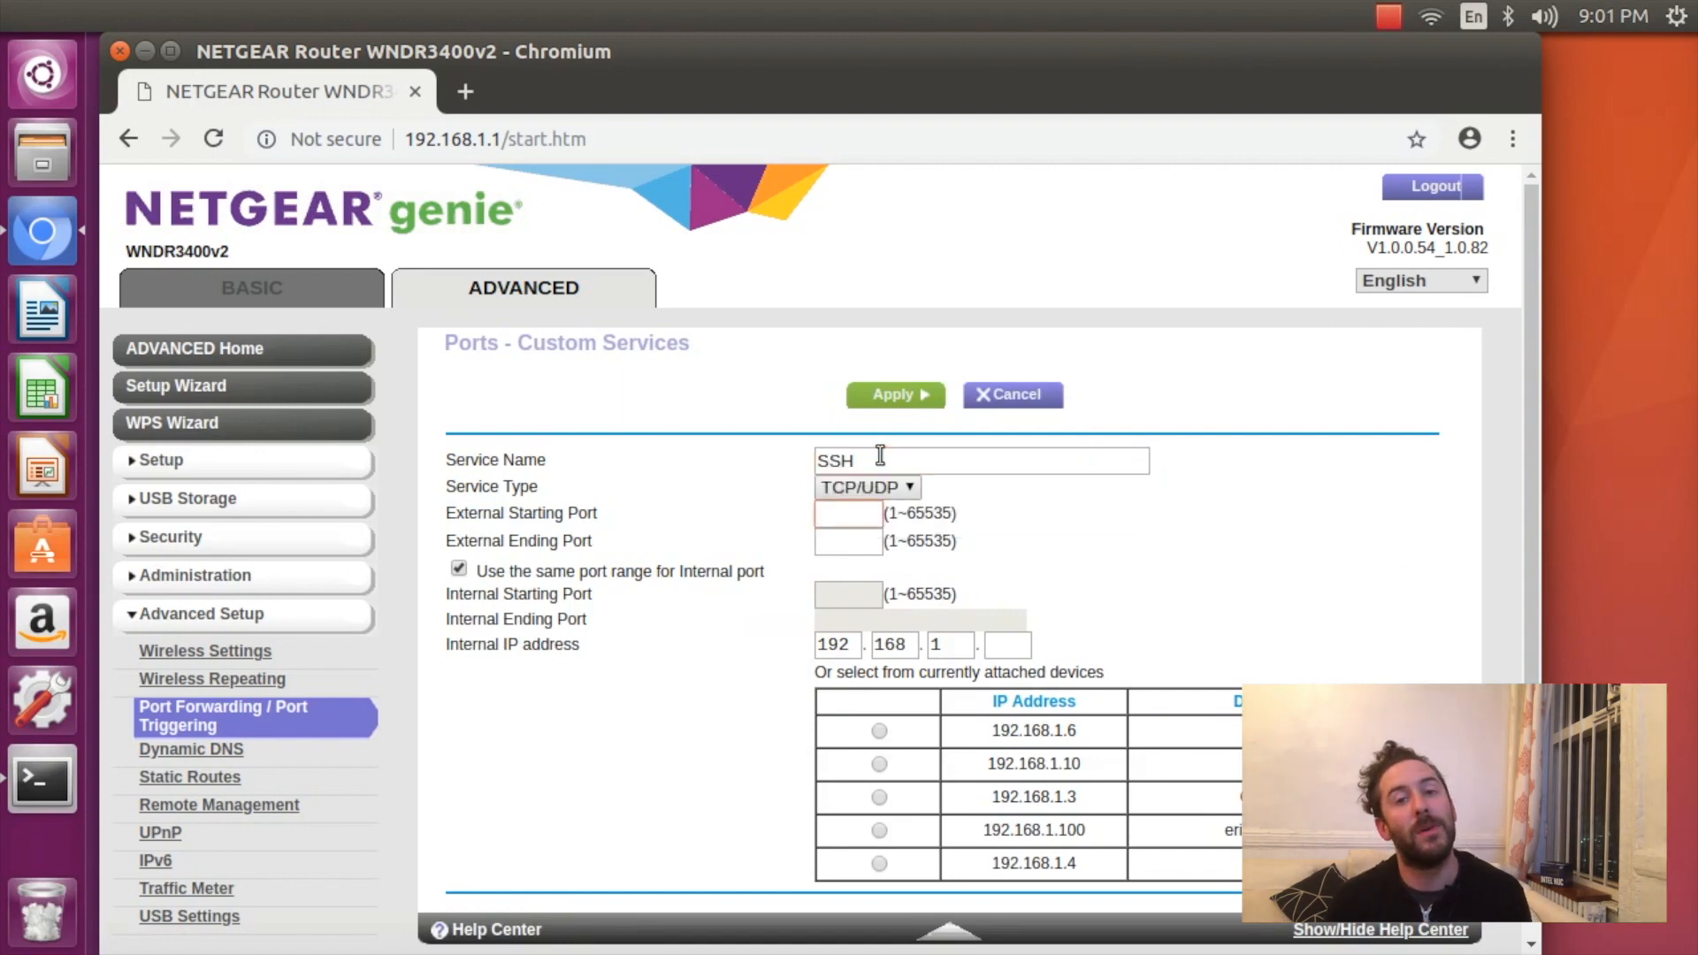
pyautogui.write('22')
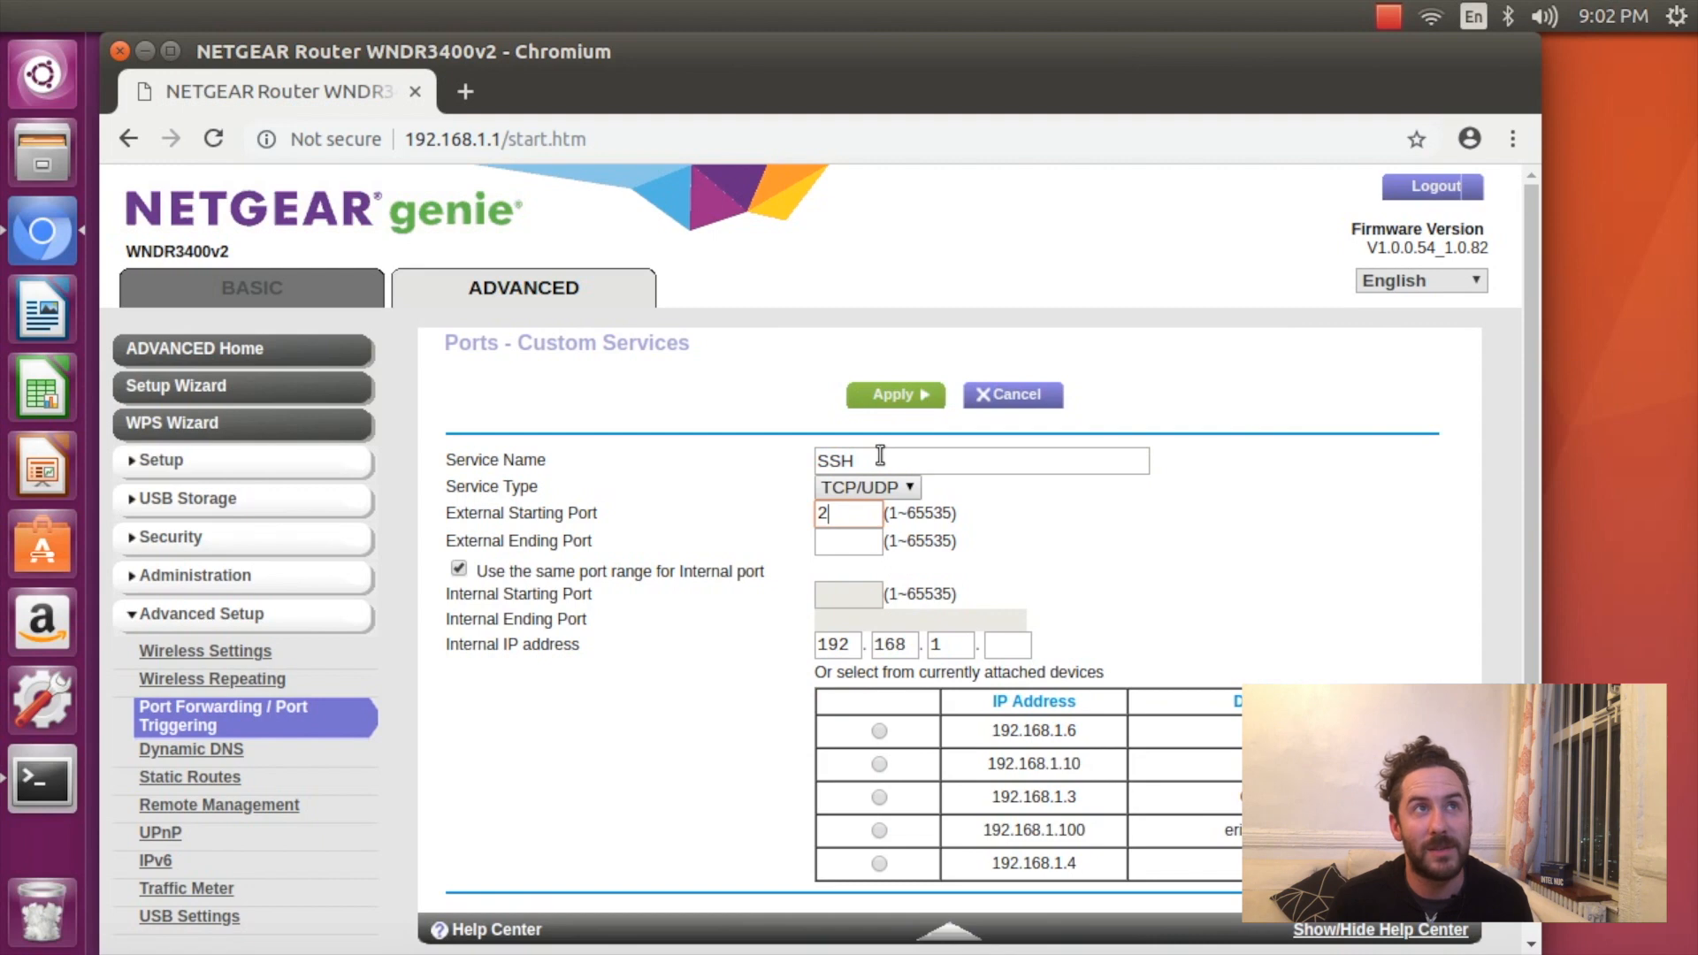
# Fix the SSH ports to 22222 and set the internal IP to 192.168.1.100.
pyautogui.press('BackSpace')
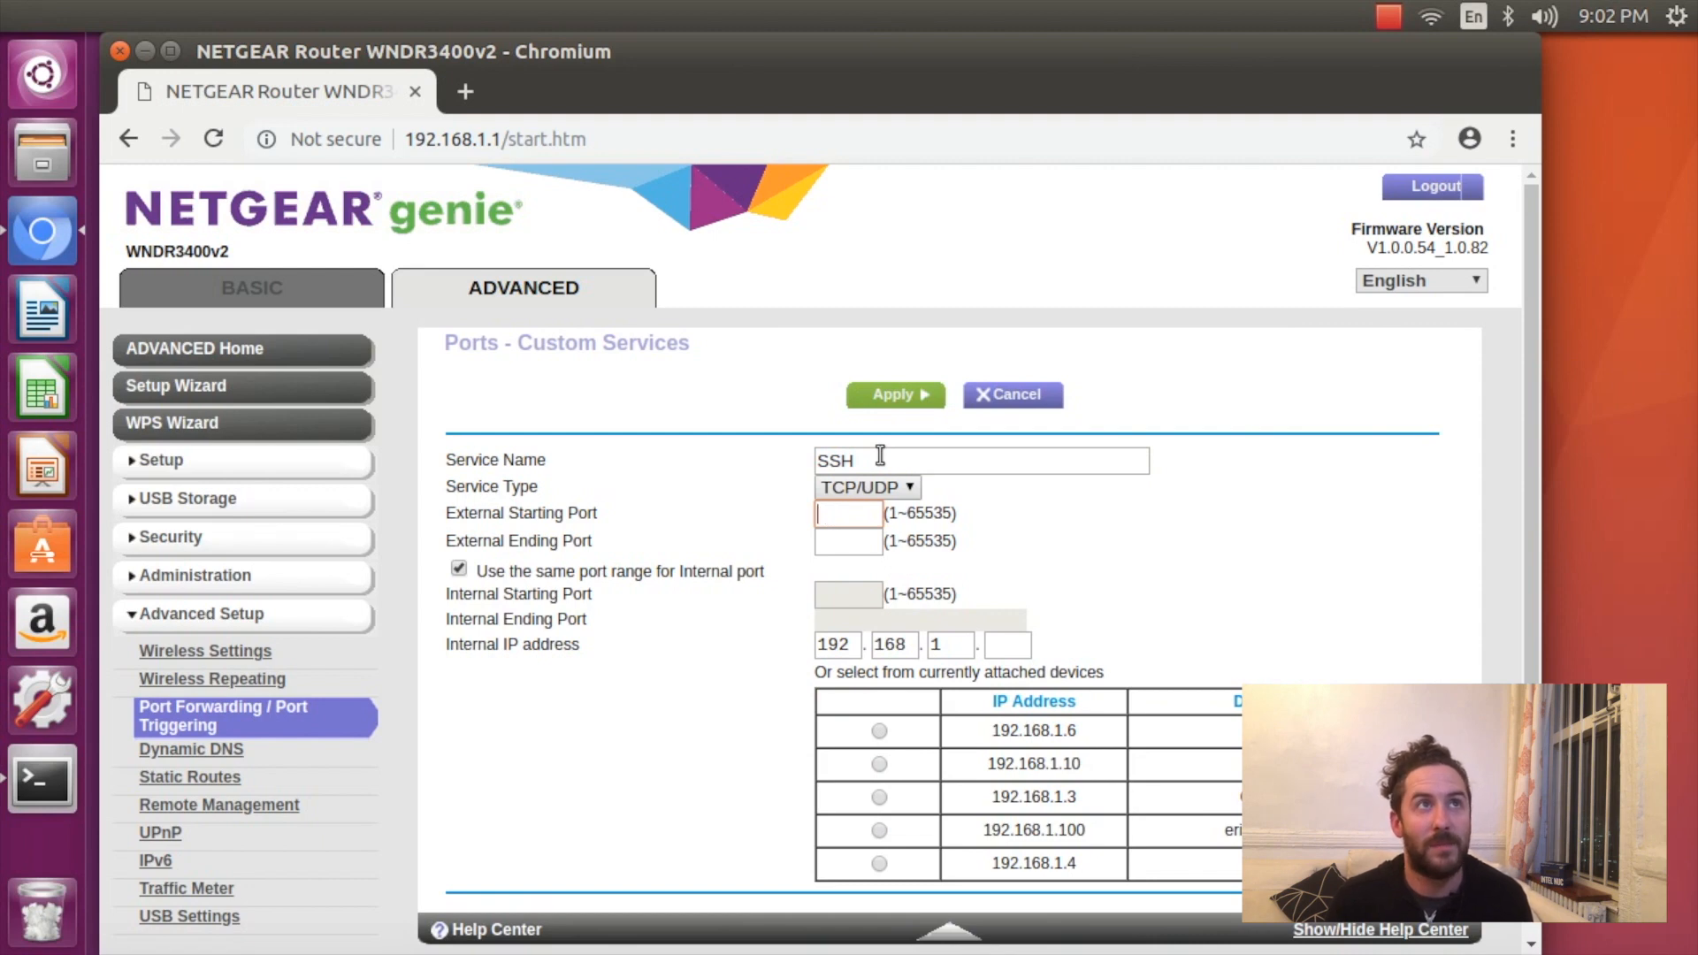
pyautogui.write('13874')
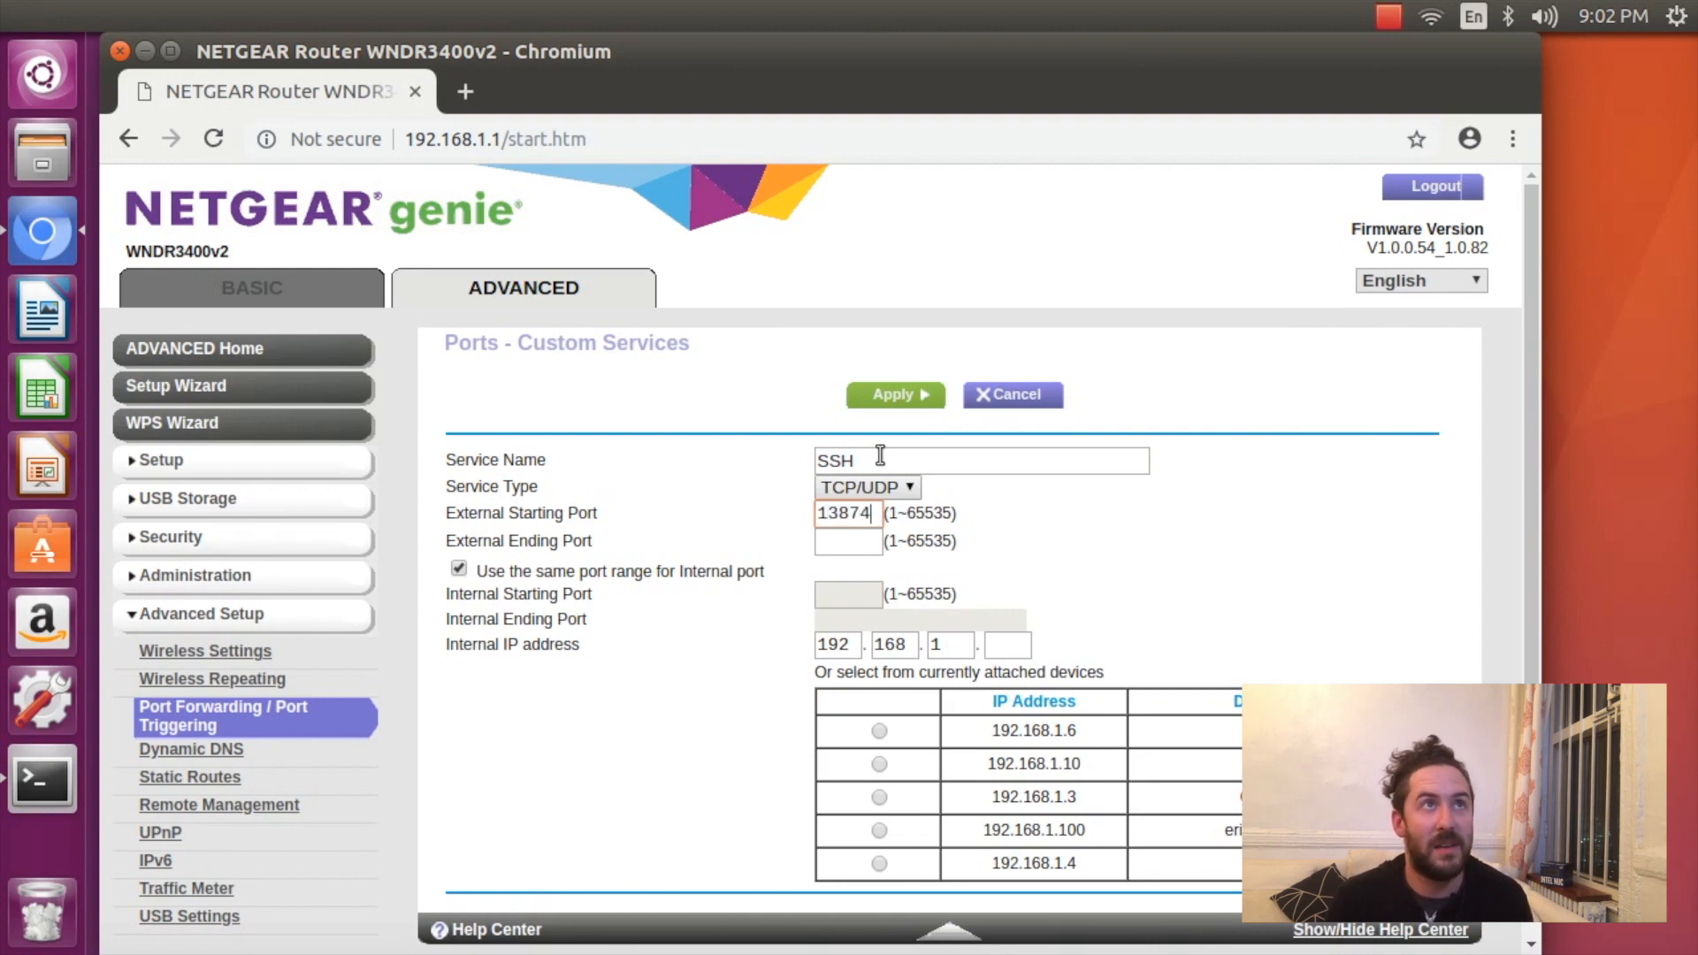
pyautogui.press('BackSpace')
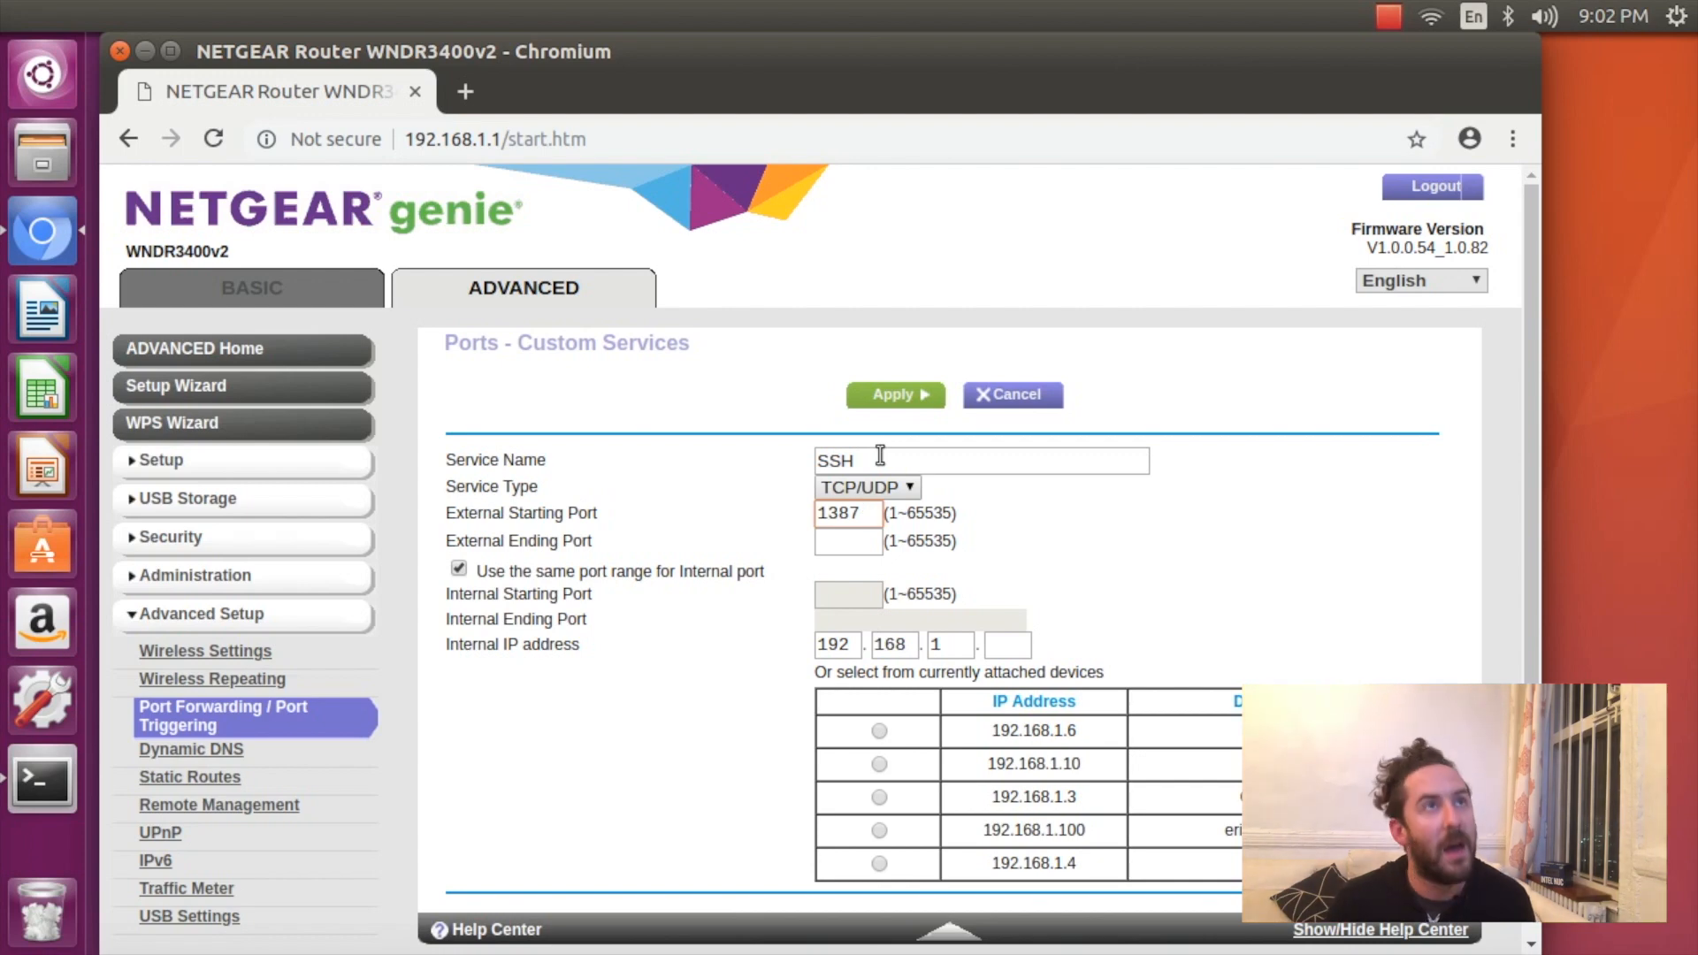
pyautogui.write('22222')
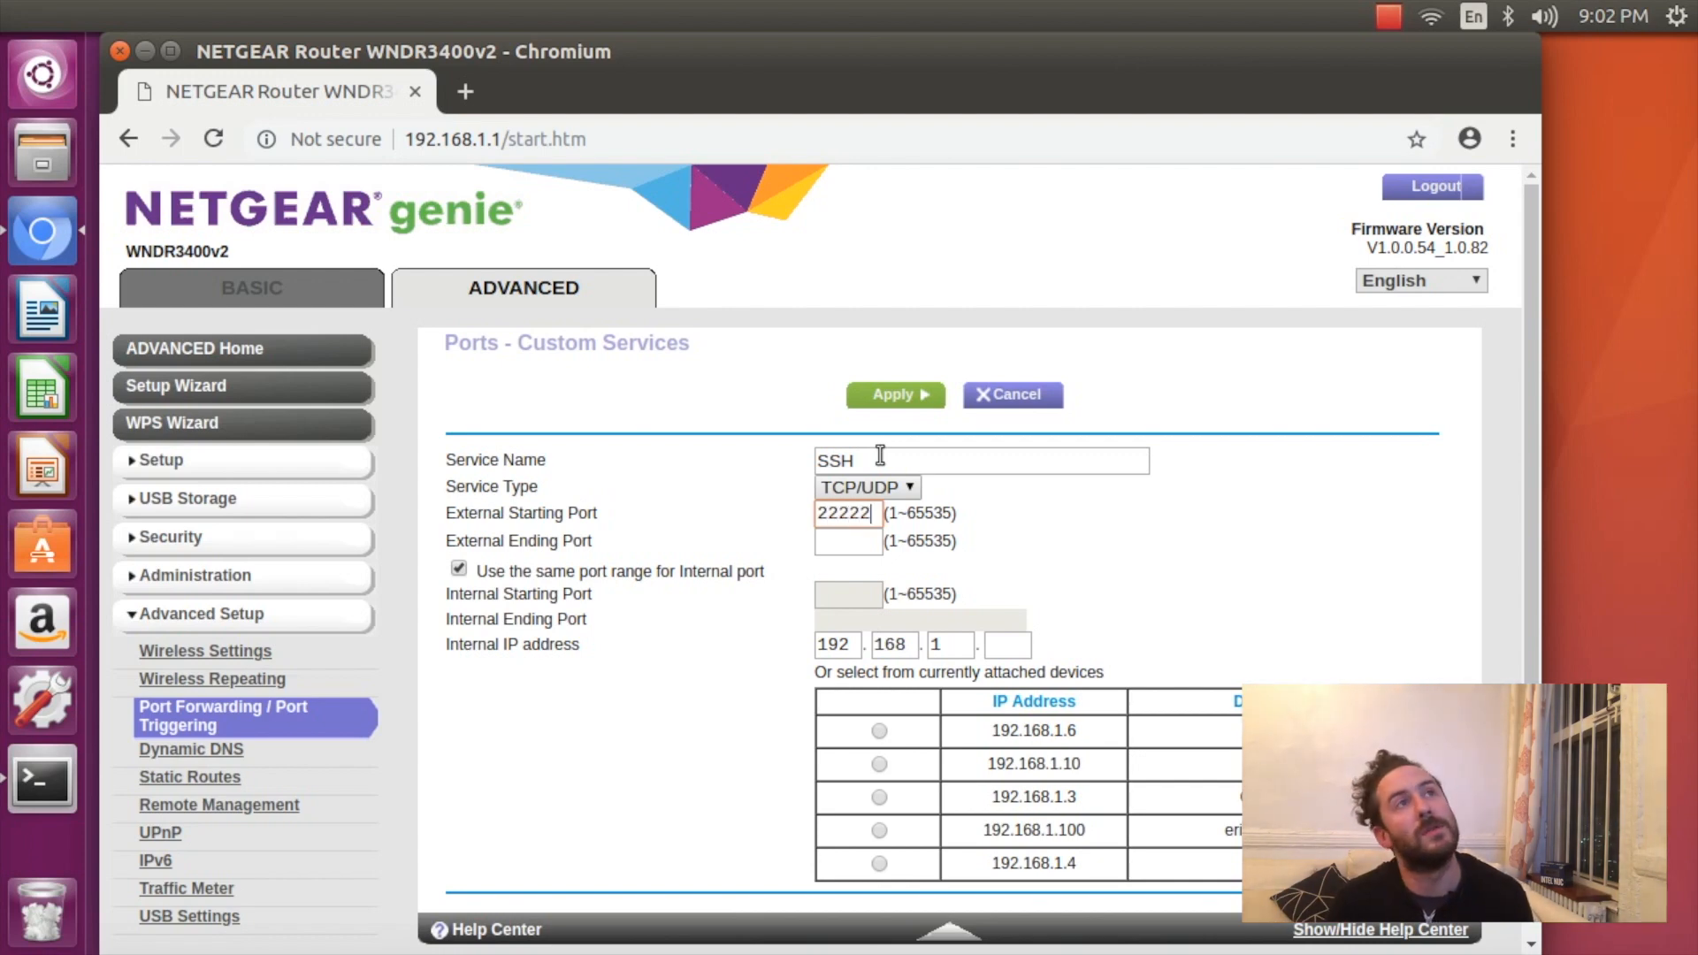
pyautogui.write('22222')
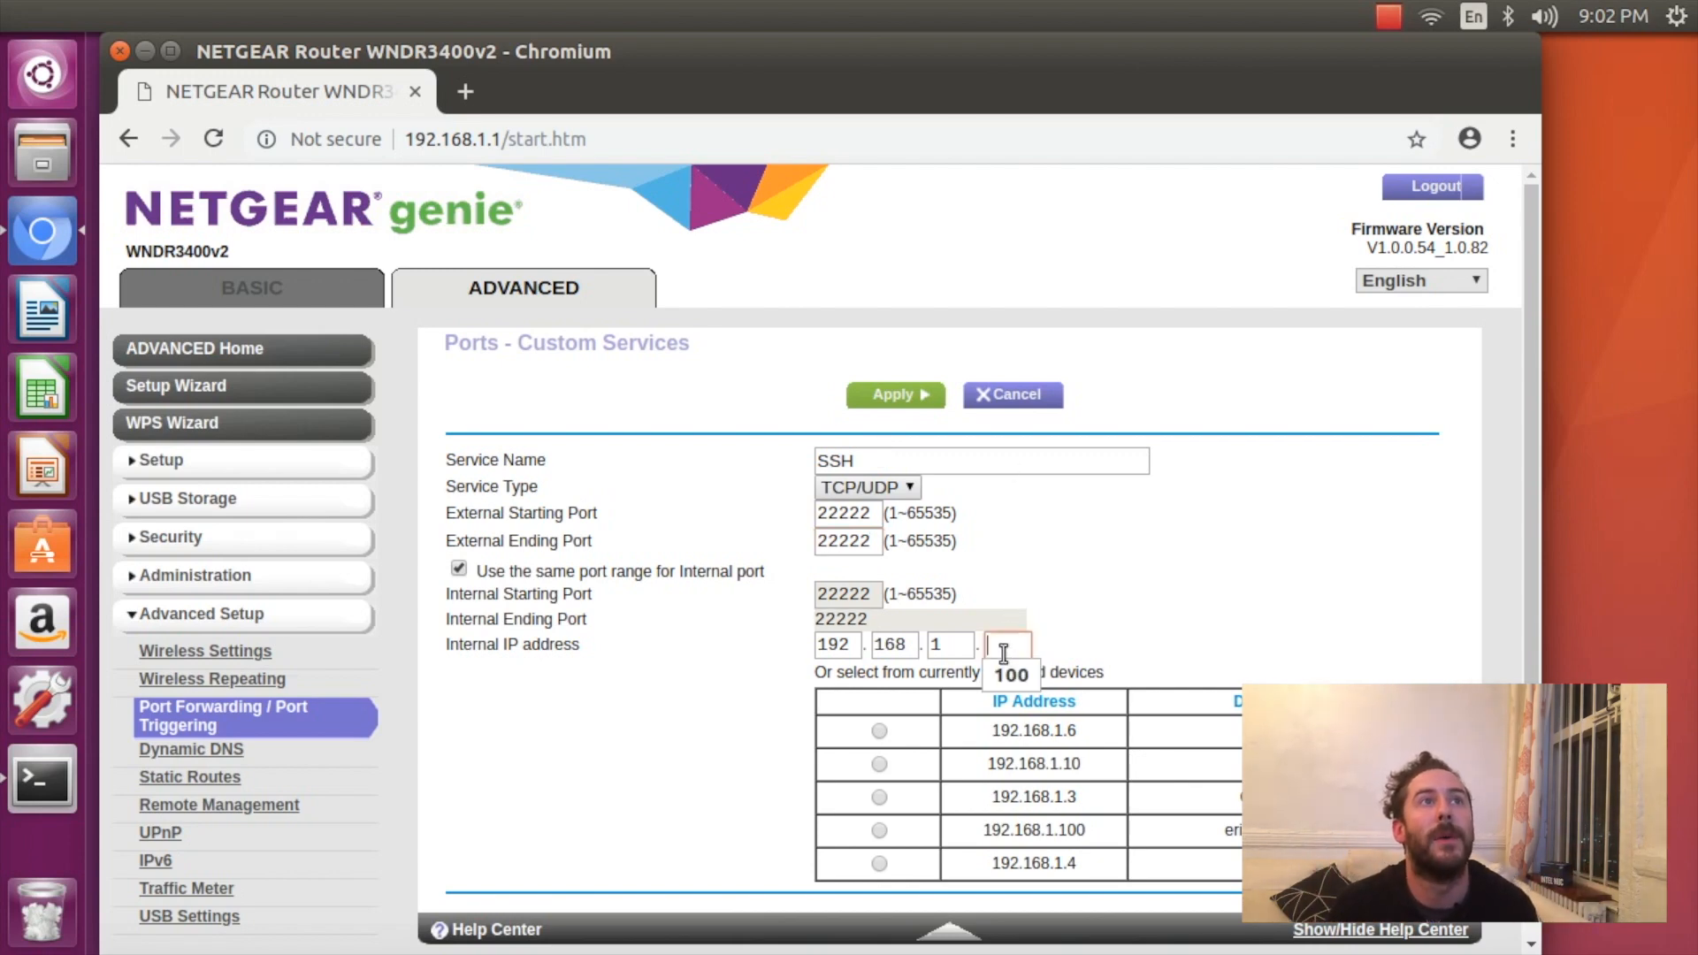
pyautogui.write('100')
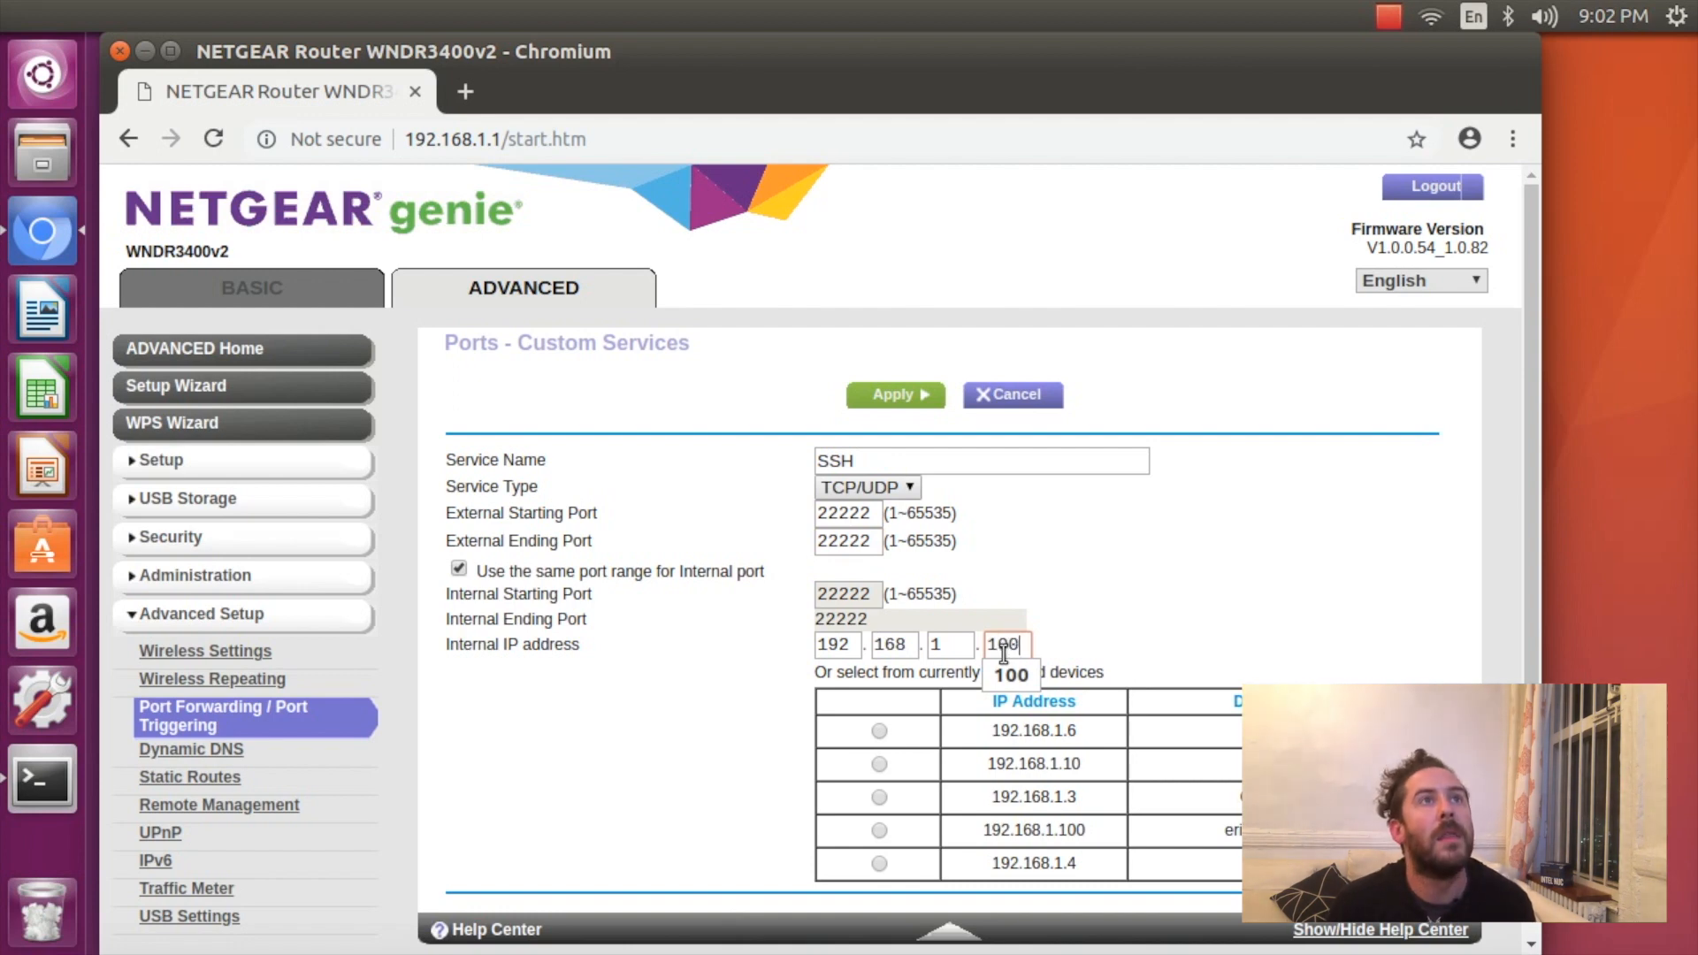